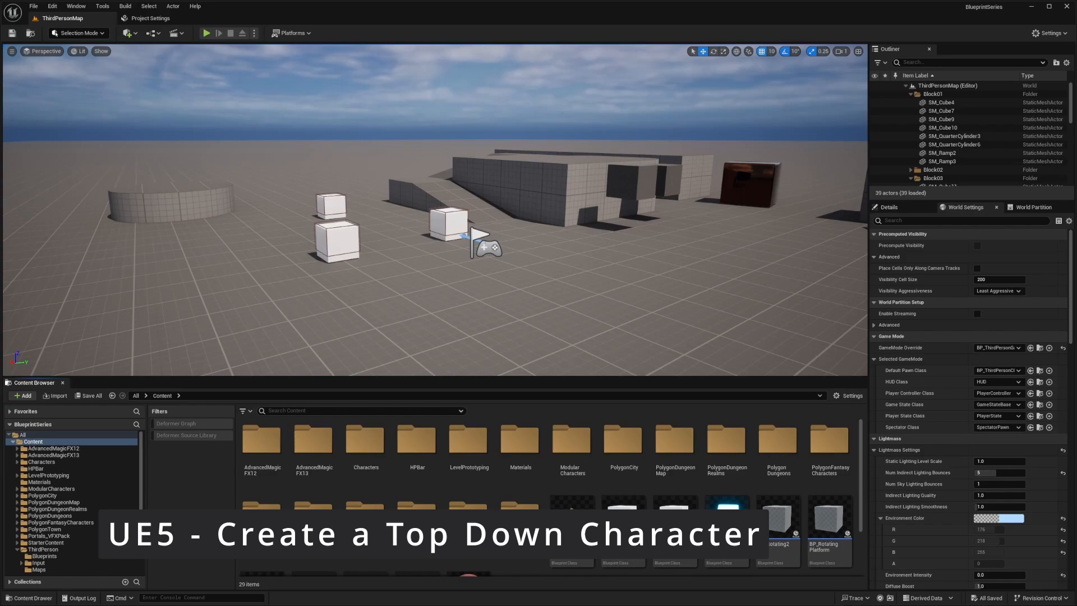
Step: Create a new Character-based blueprint class named BP_TopDown in the Content Browser
scroll(down, 3)
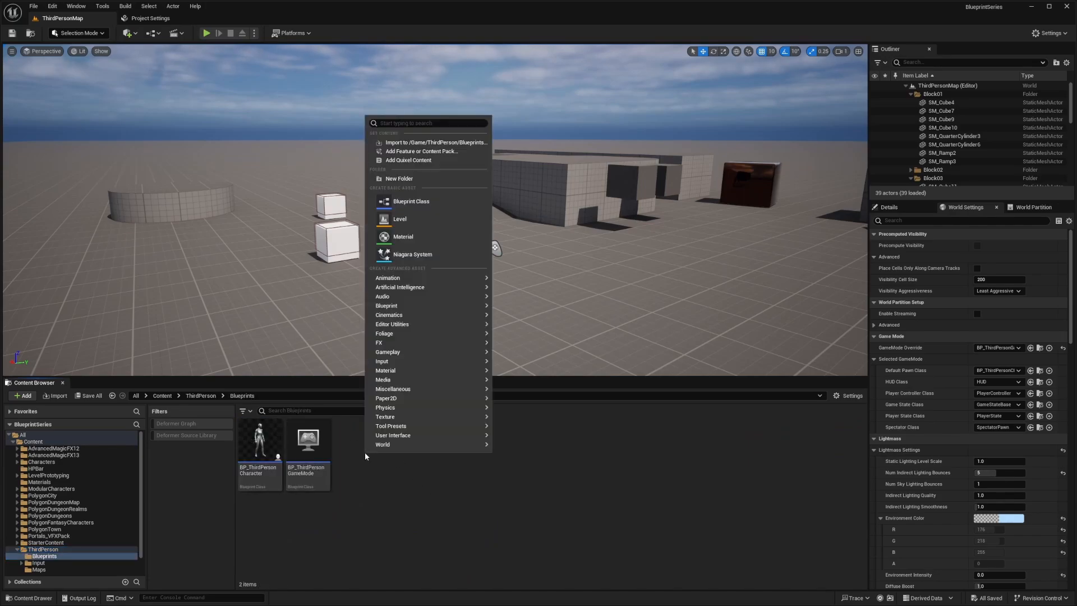
click(411, 202)
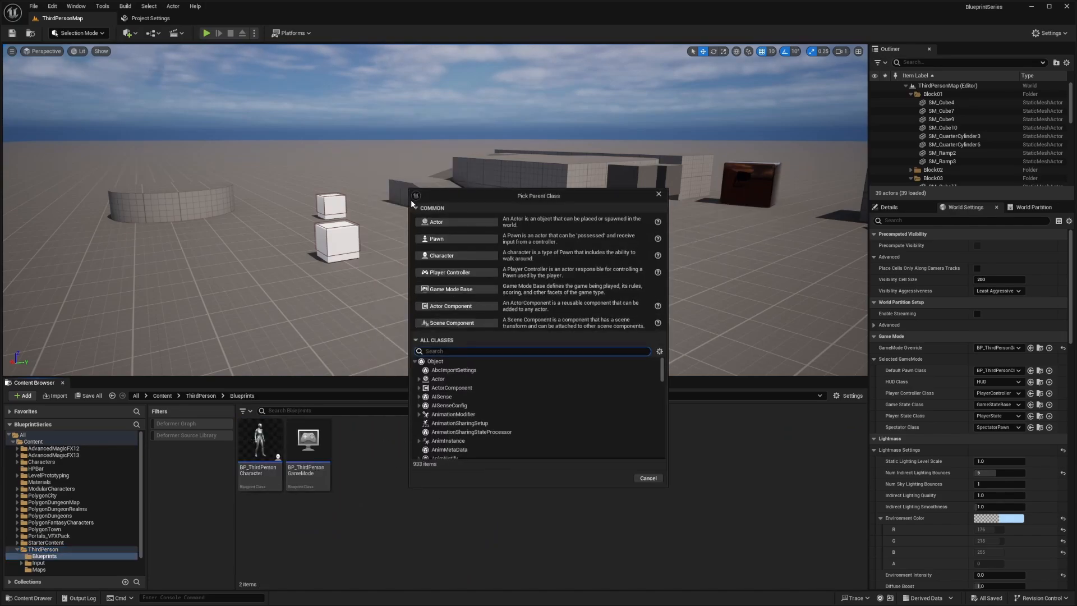
click(419, 379)
text(BP_TopDown)
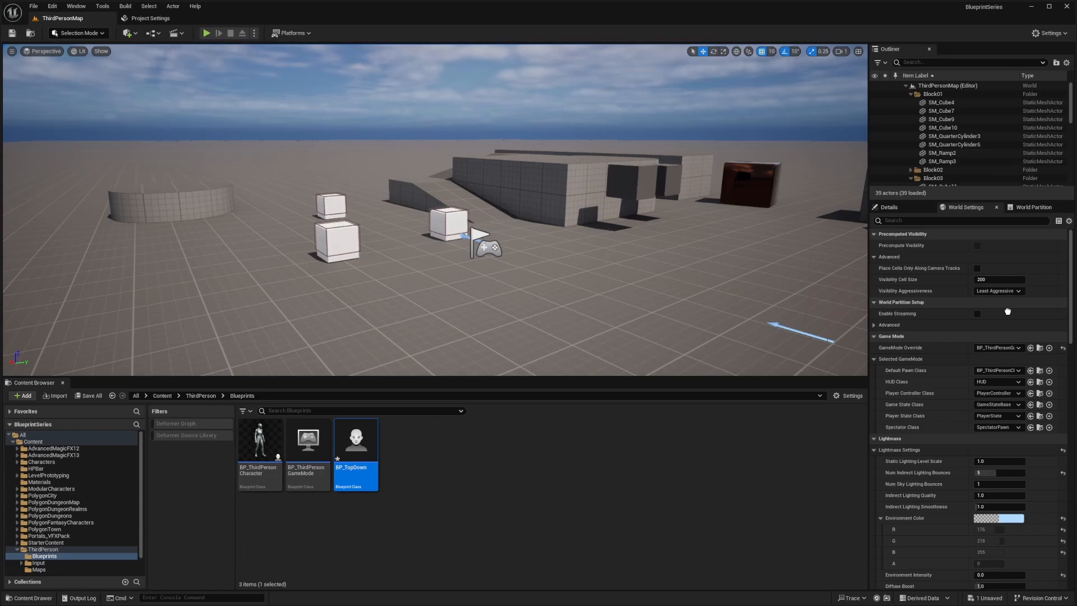
Step: Make BP_TopDown the World Settings default pawn class and open it for editing
click(997, 370)
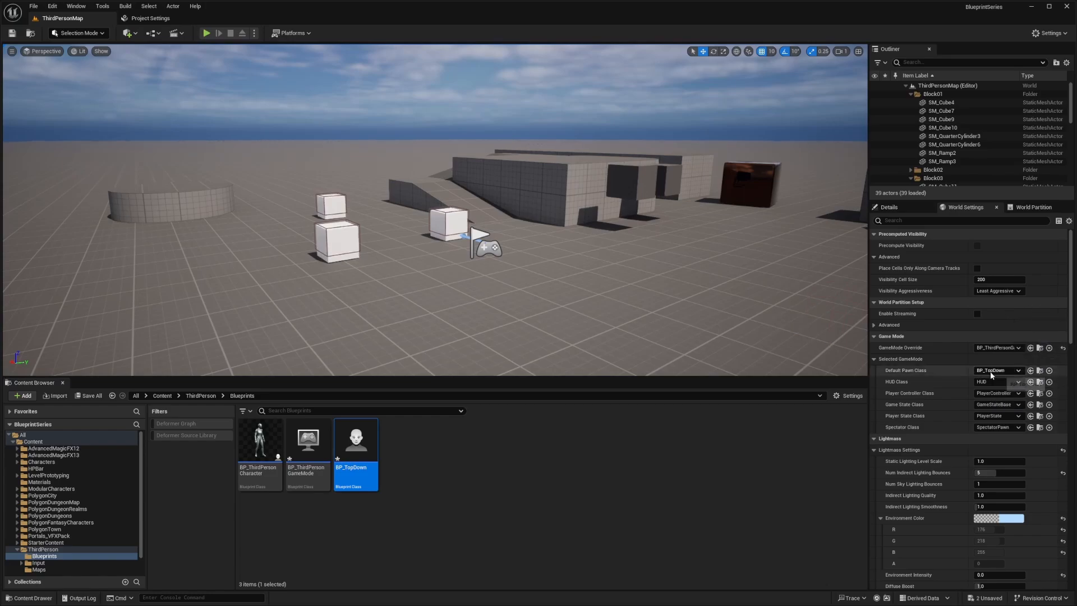
double_click(355, 439)
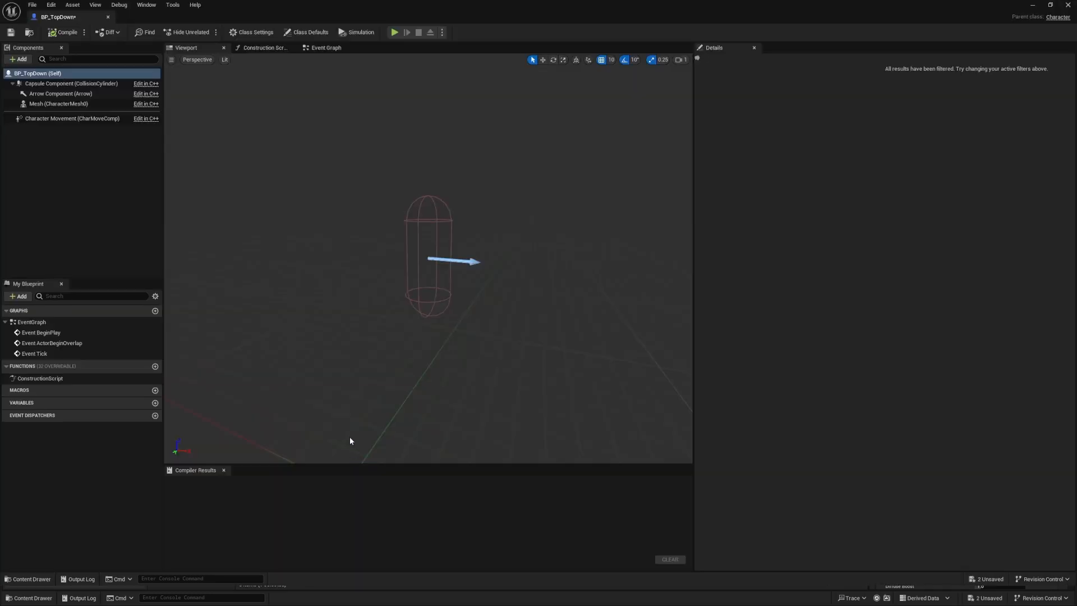
Step: Assign the SKM_Quinn_Simple skeletal mesh to BP_TopDown in its class defaults
click(310, 33)
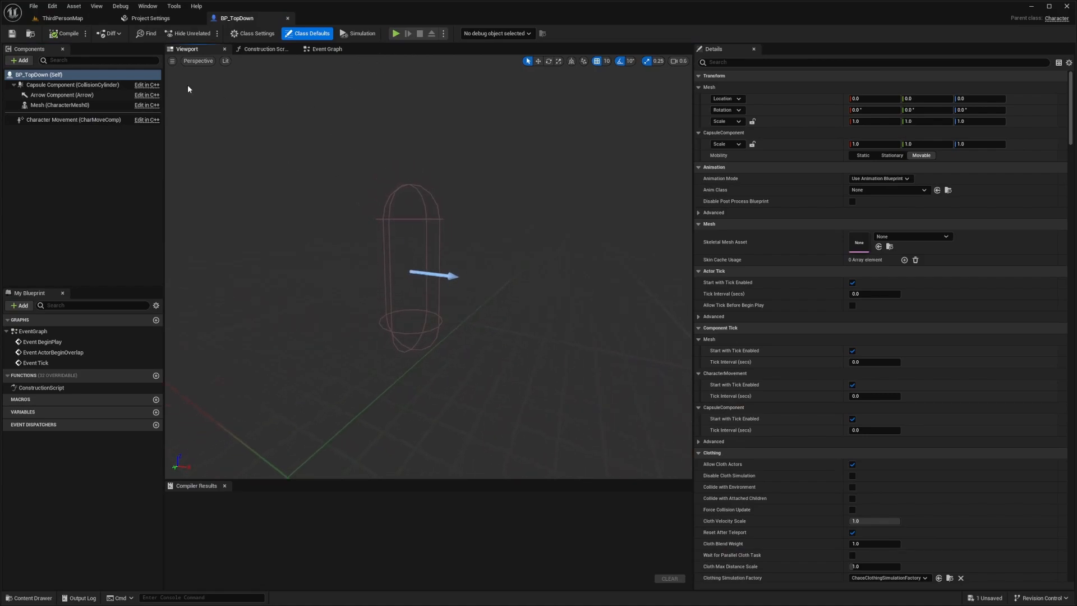
click(39, 74)
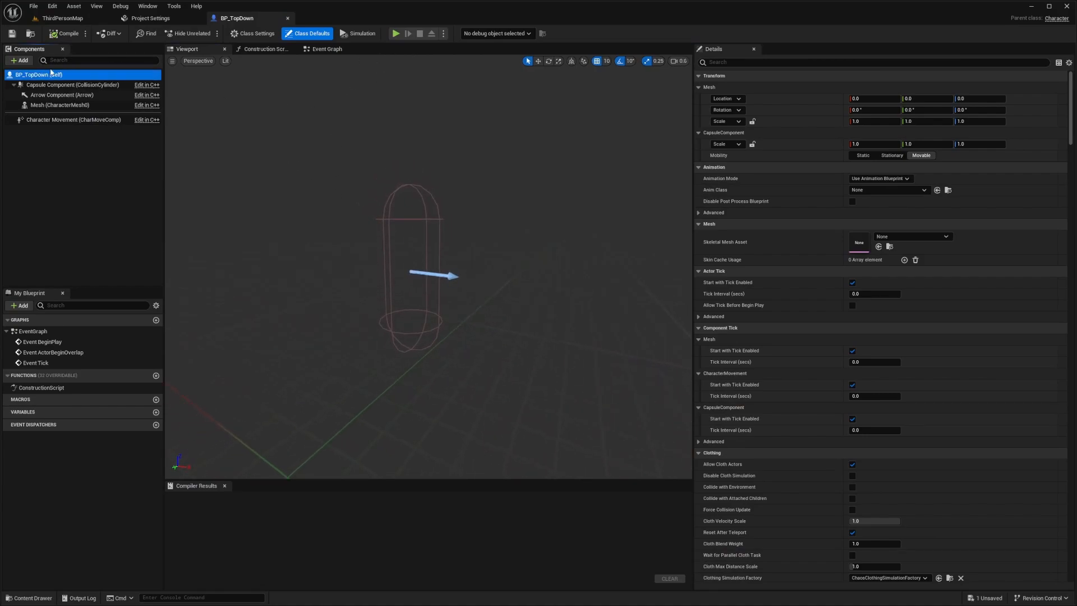
mouse_move(39, 74)
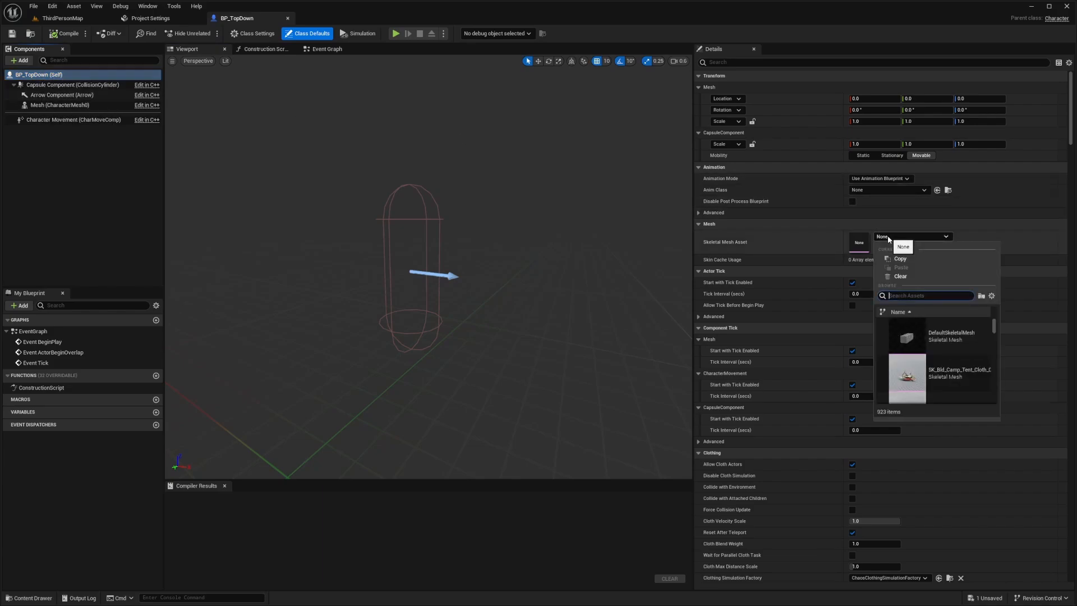
text(SKM_D)
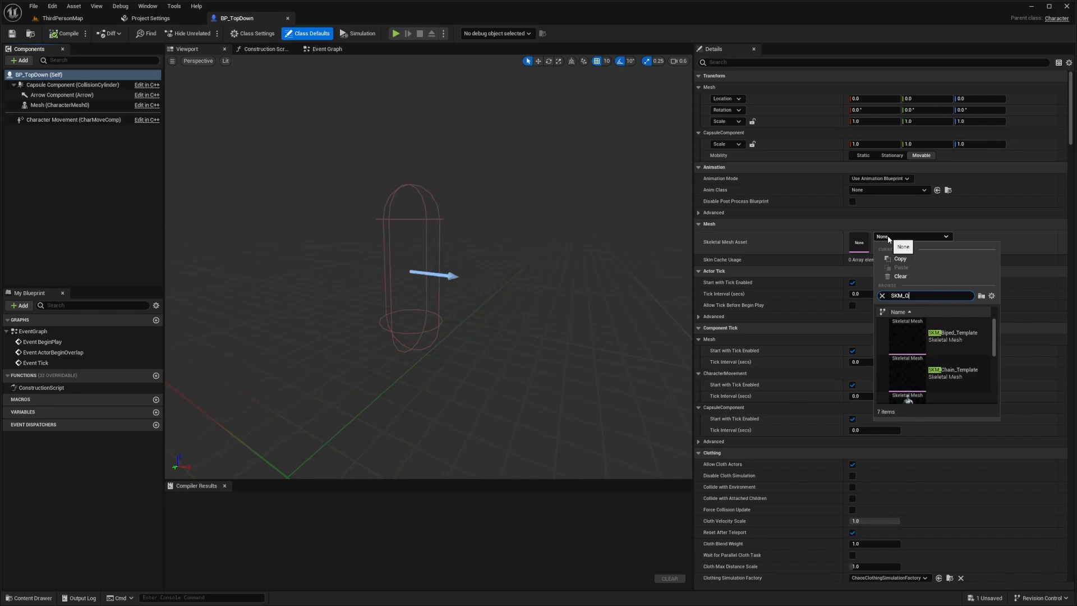
text(Quin)
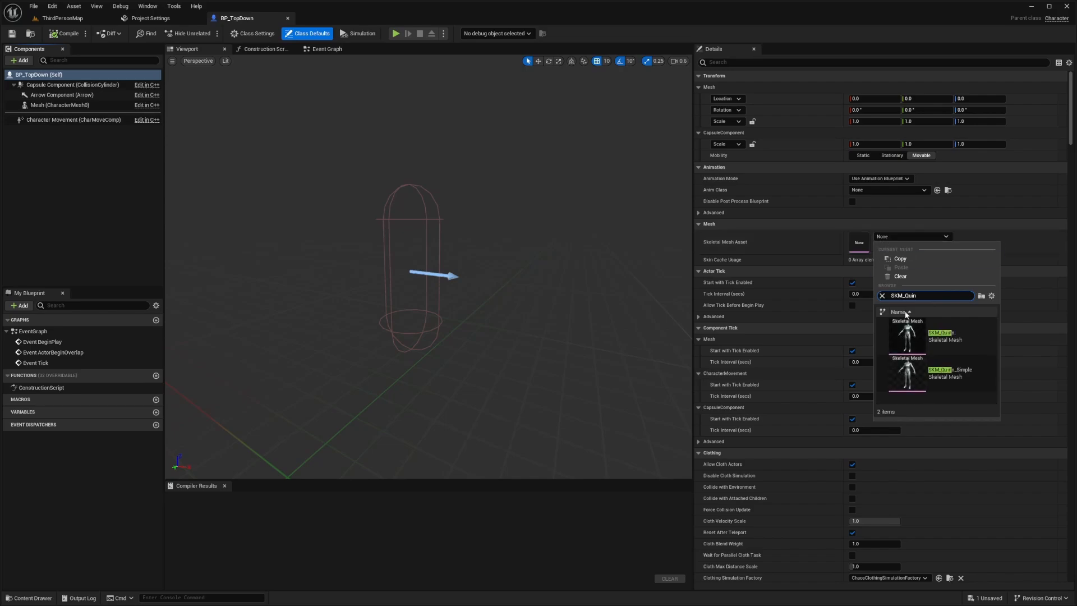
click(906, 374)
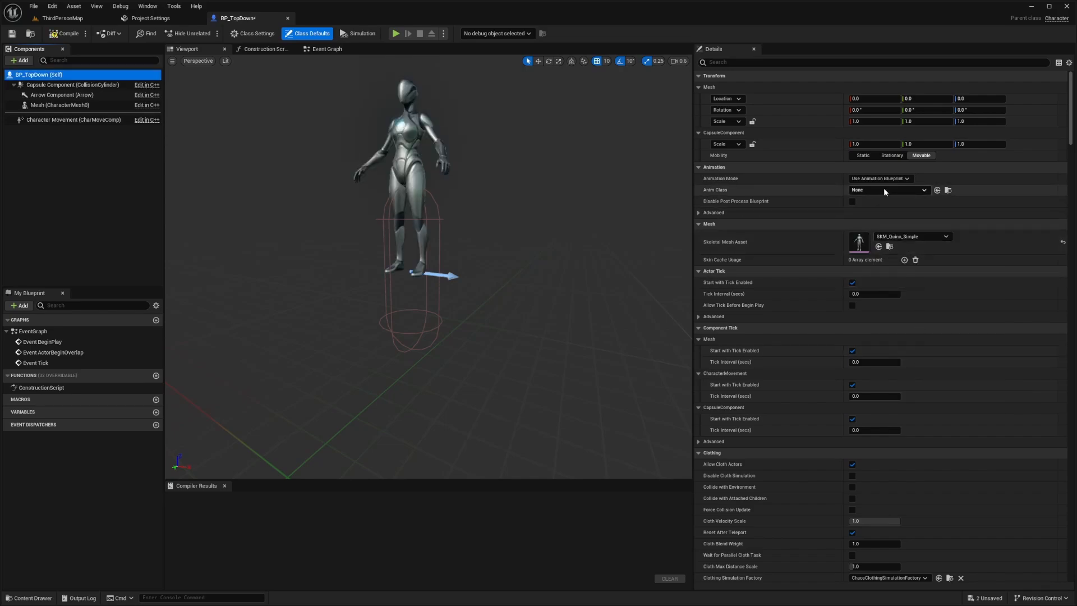
Step: Set the character's animation class to ABP_Quinn
click(888, 189)
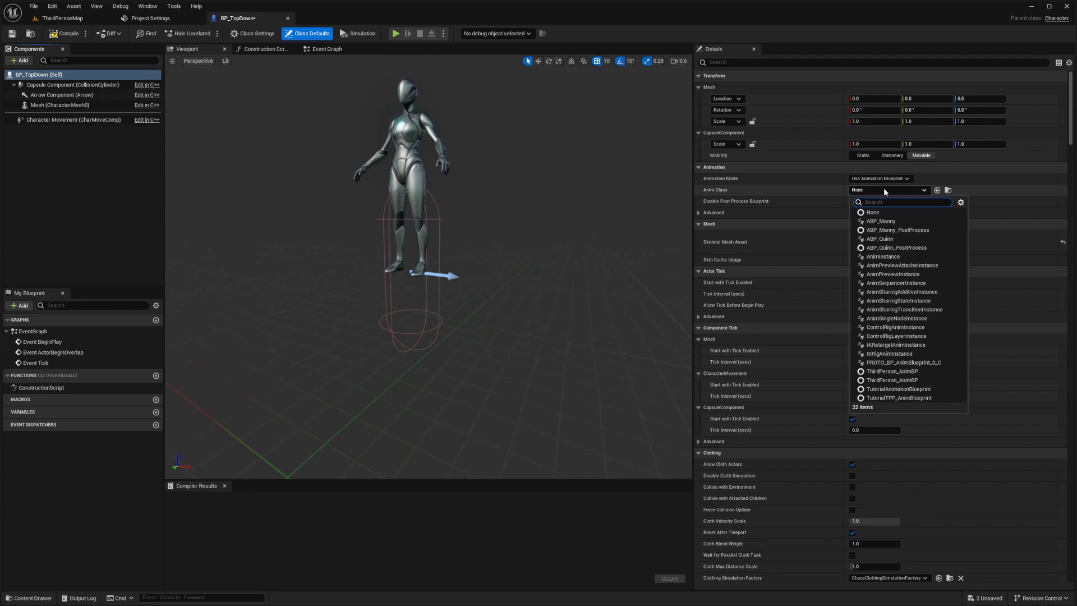
text(ABP_Qui)
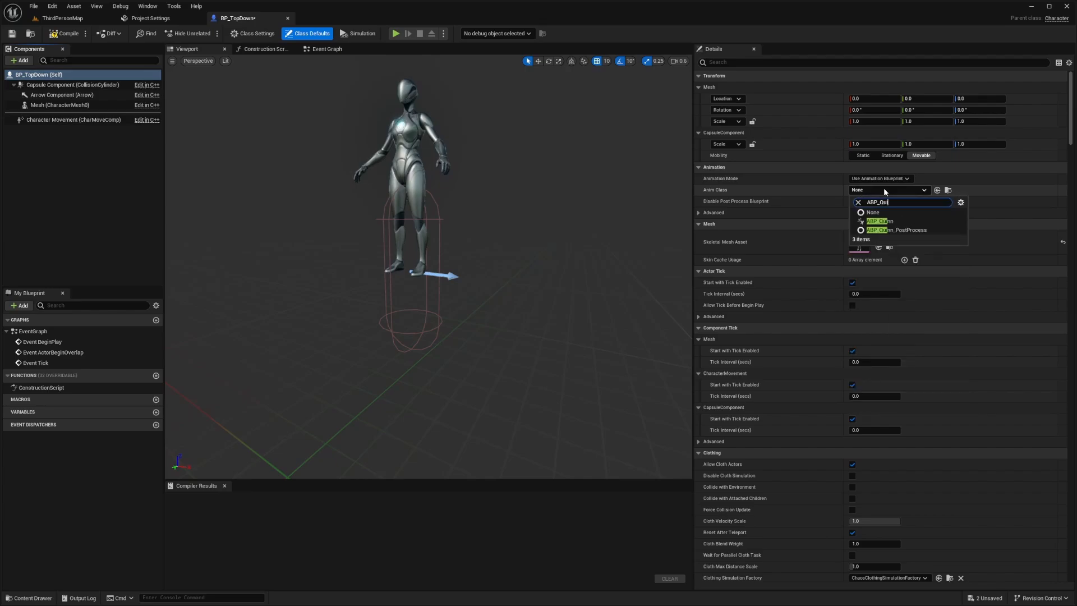
click(880, 220)
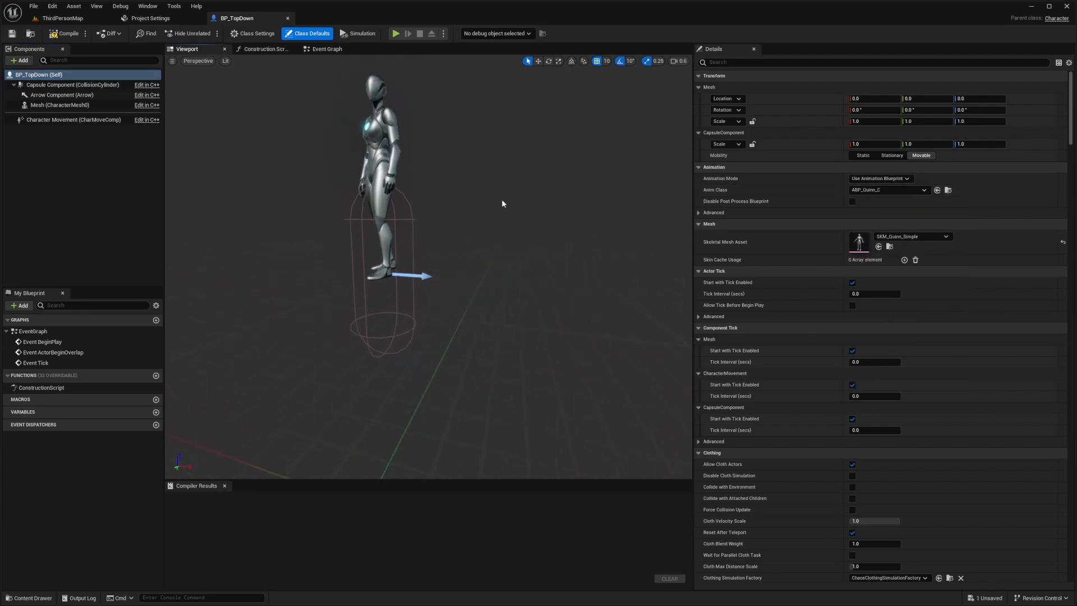
Step: Lower and rotate the Mesh component by -90 to fit the capsule, then move to the event graph
click(58, 104)
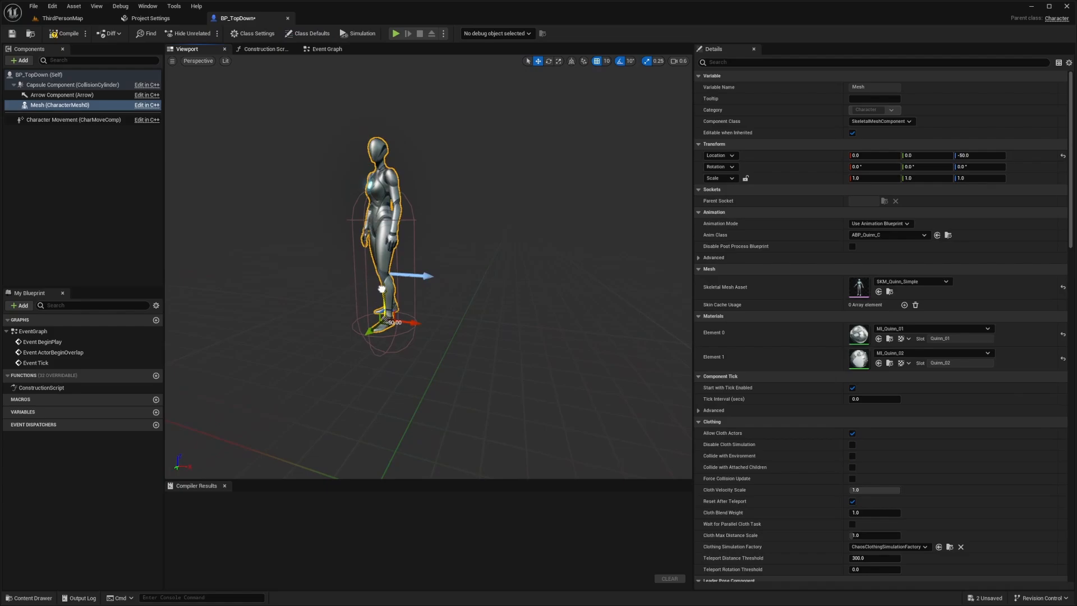
scroll(up, 3)
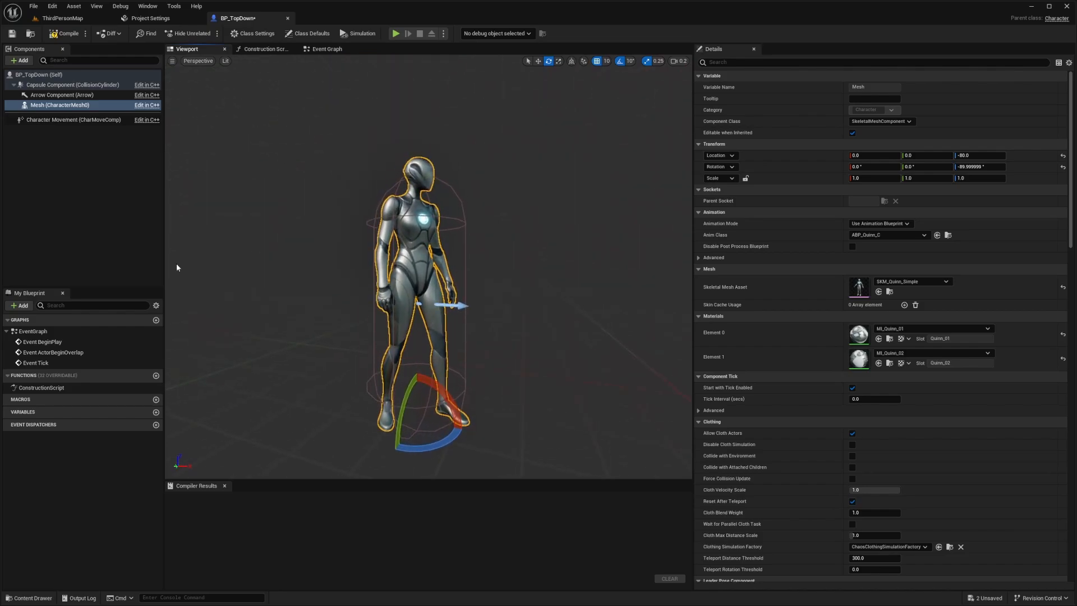
click(327, 49)
text(cast to playercont)
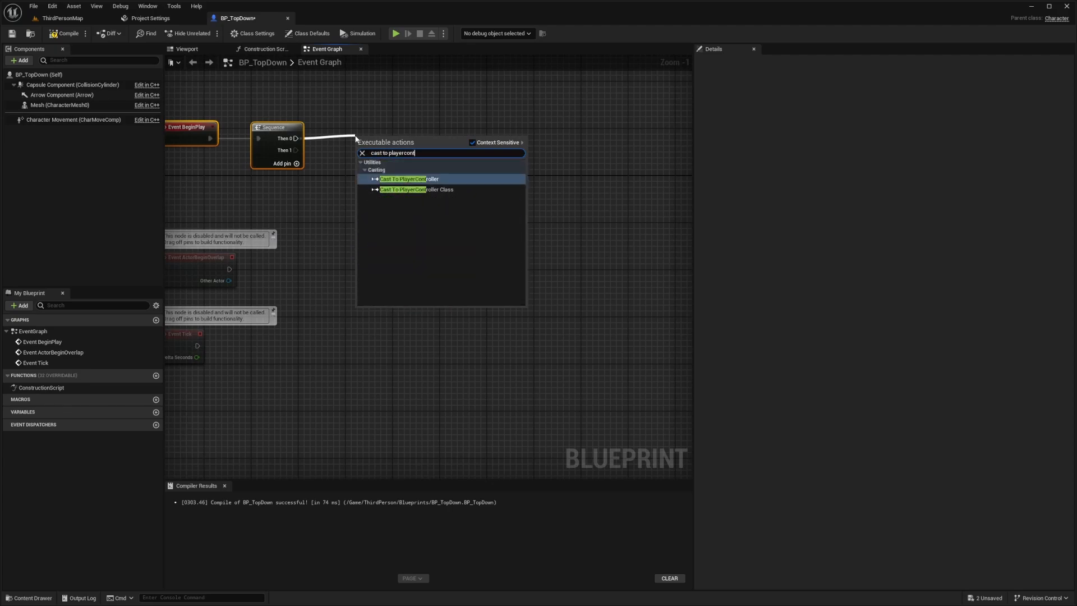
Step: After BeginPlay, cast the controller to PlayerController and validate its Enhanced Input local player subsystem
click(409, 178)
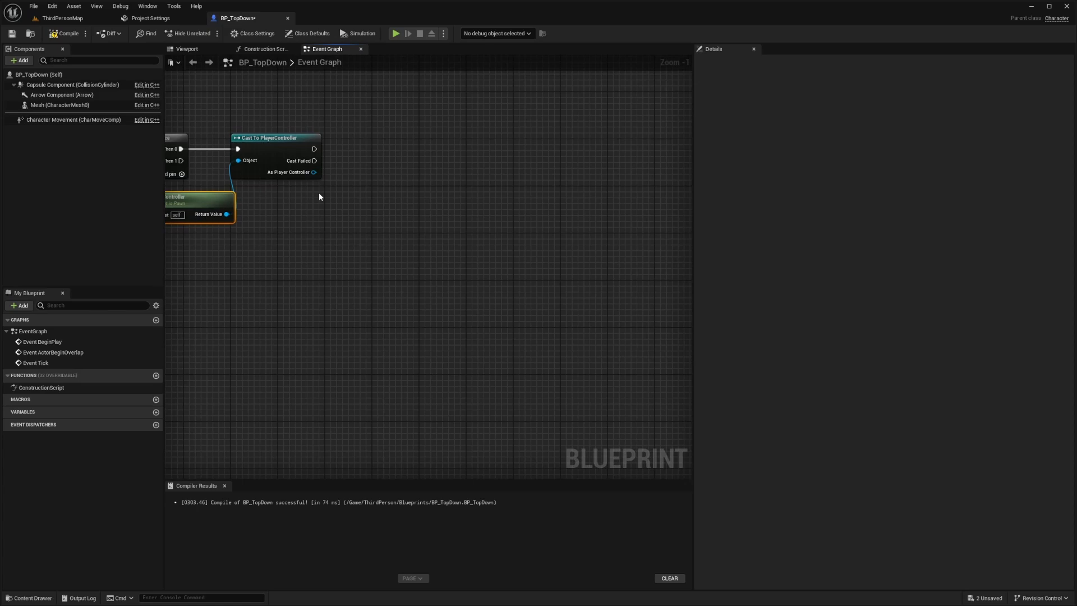
drag(315, 172, 382, 215)
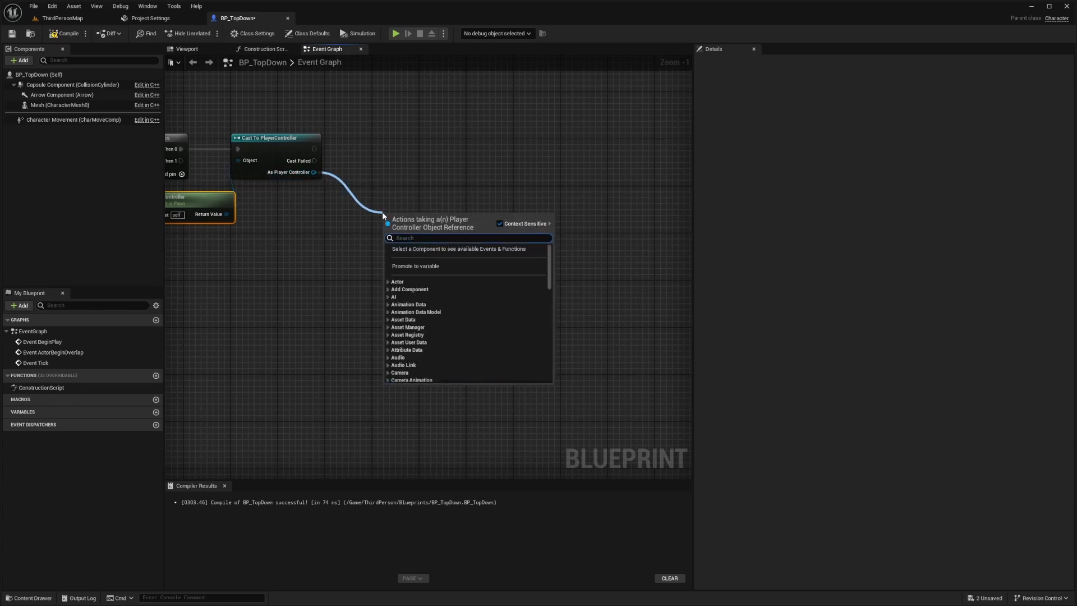
text(enhanced inp)
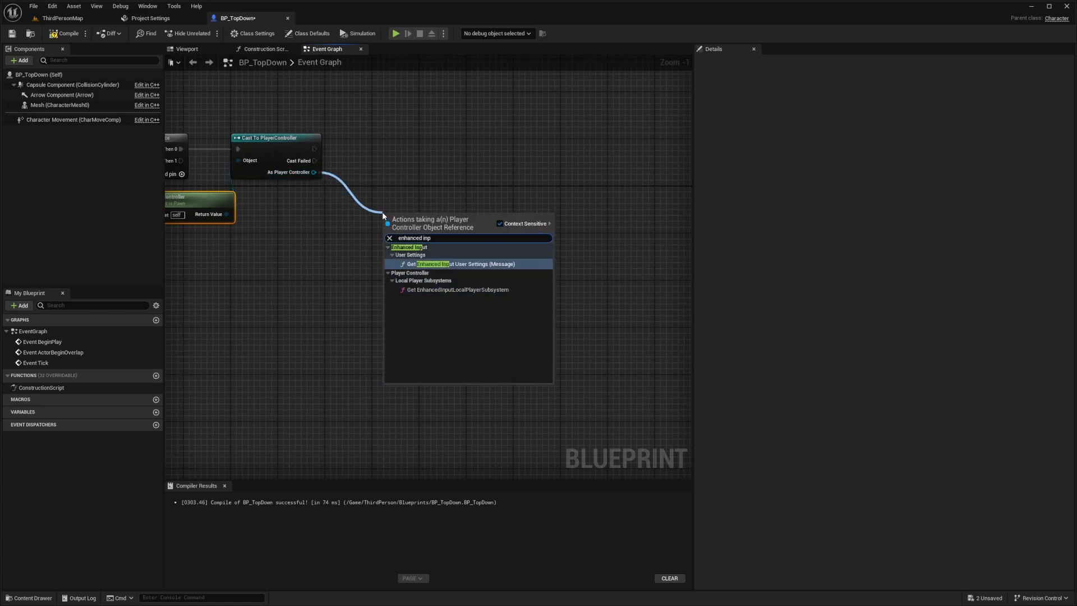
click(466, 264)
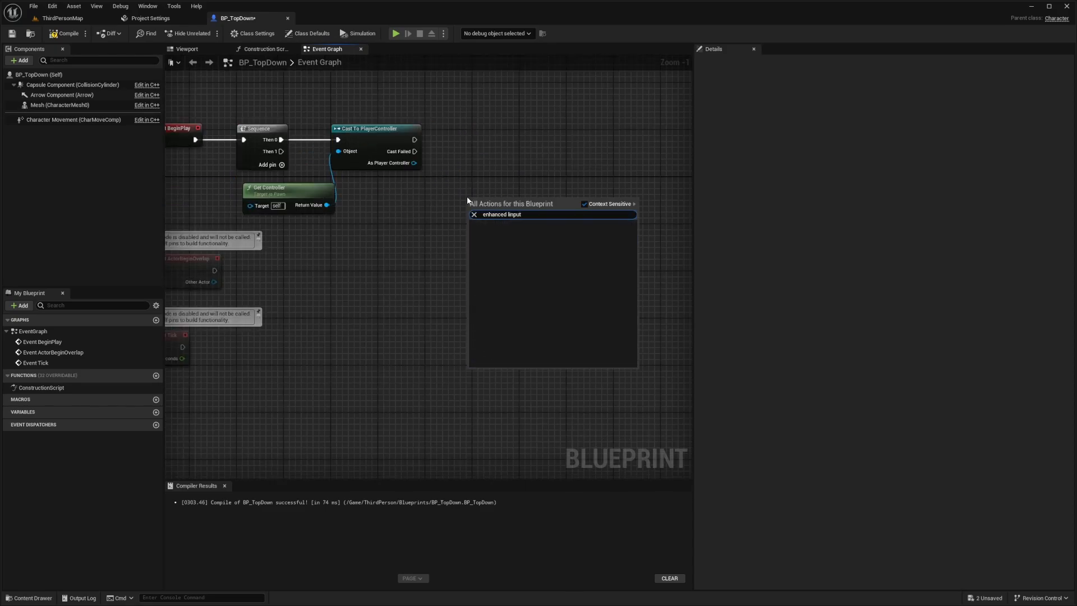
text(local)
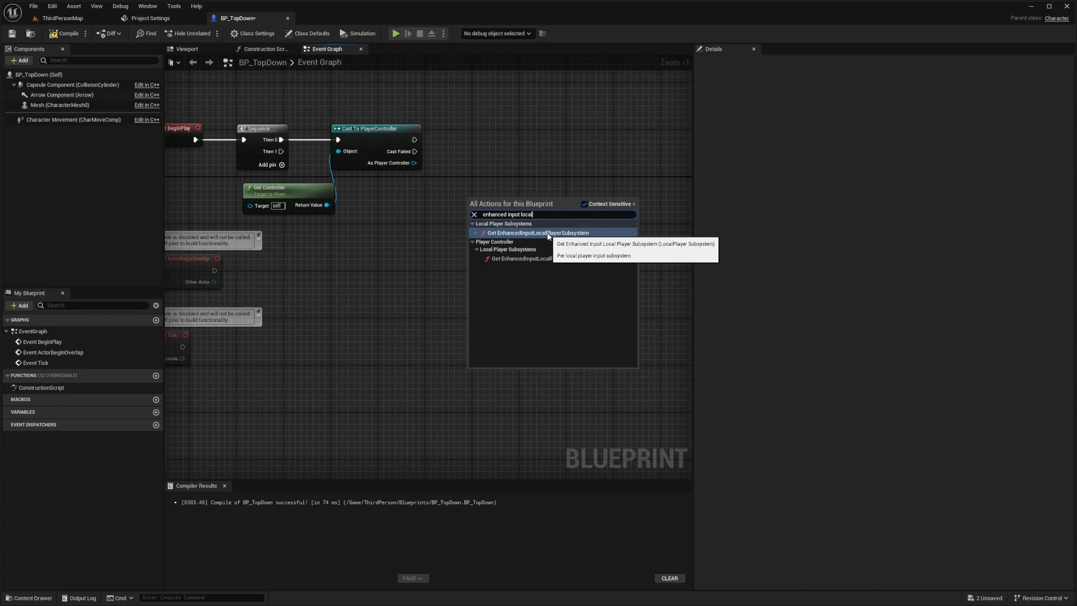
click(538, 232)
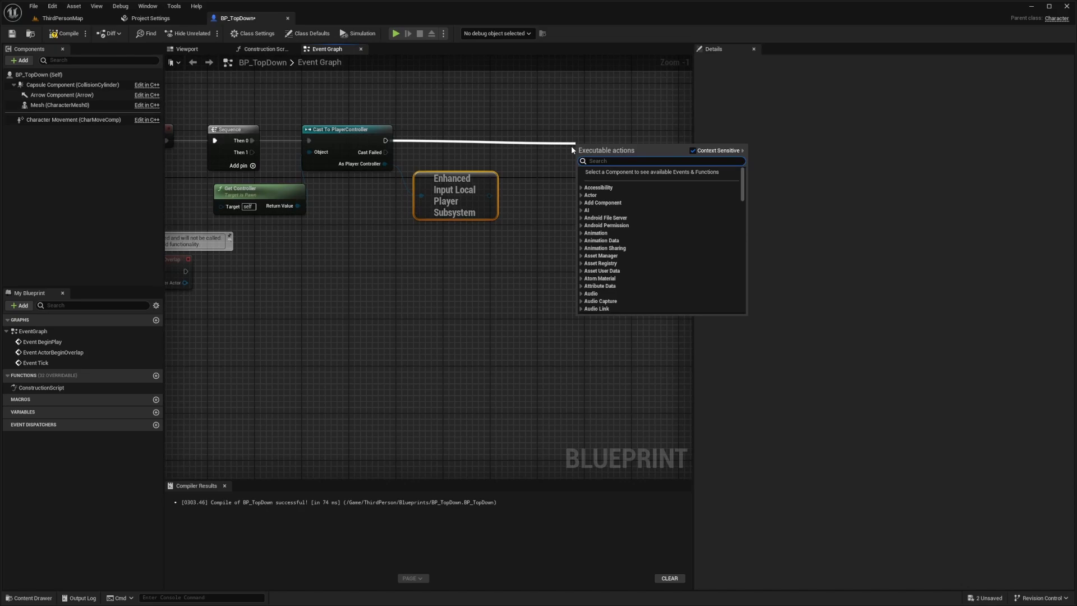
text(is valid)
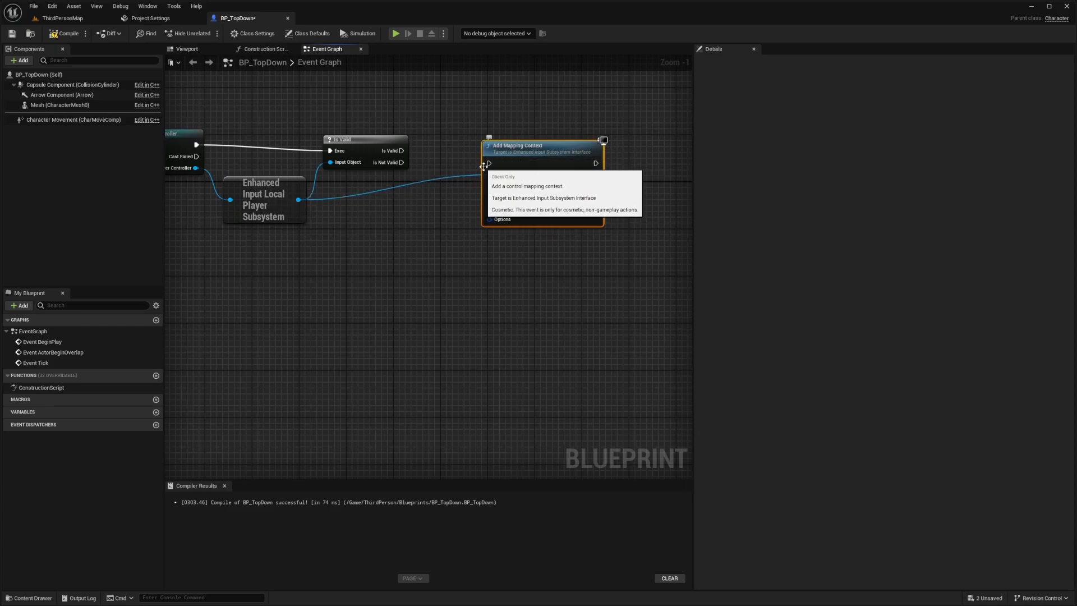
Step: Add a mapping context node that assigns IMC_Default to the subsystem
click(499, 182)
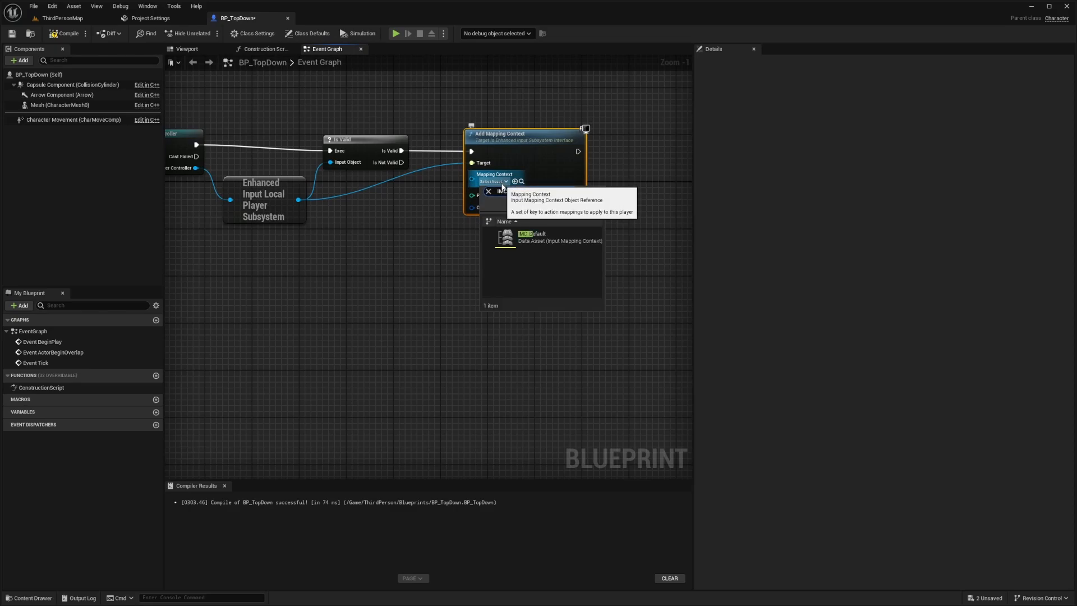
click(560, 237)
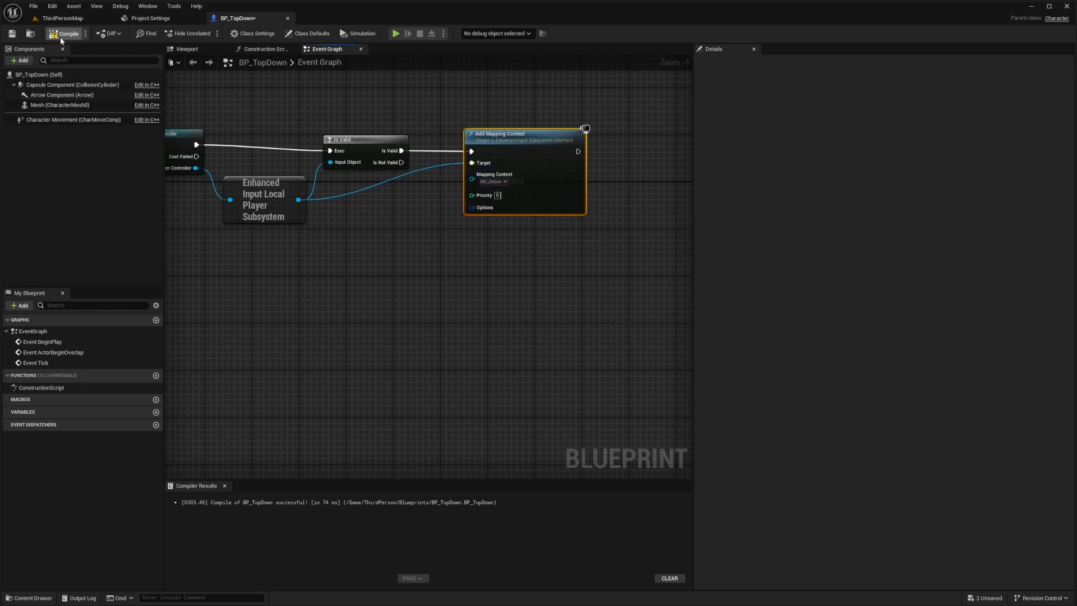
scroll(down, 3)
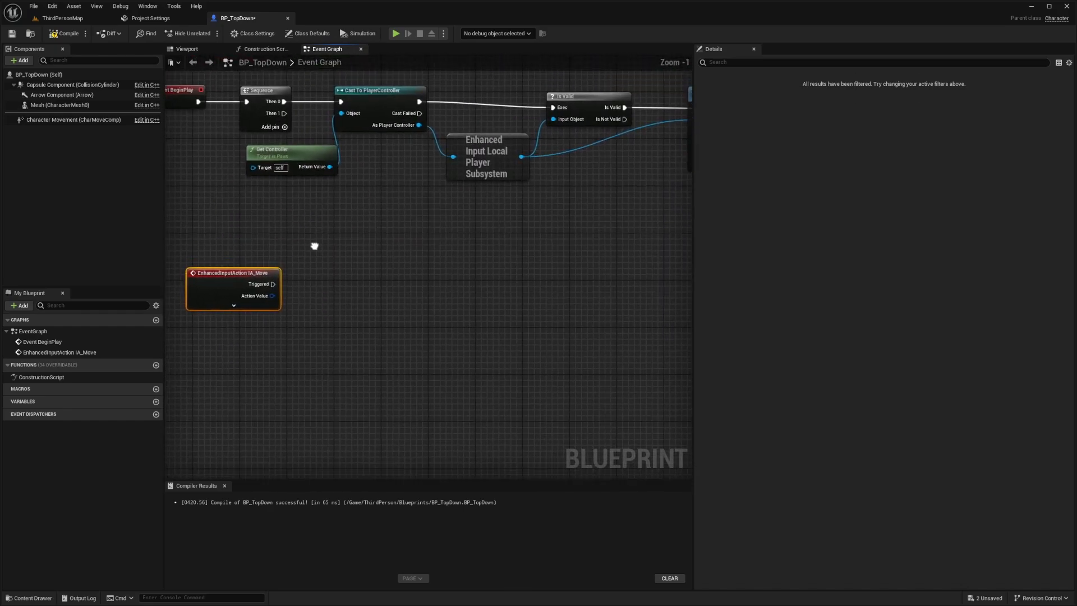
Step: Group the BeginPlay mapping nodes under a comment titled 'Add Input Mapping'
scroll(down, 3)
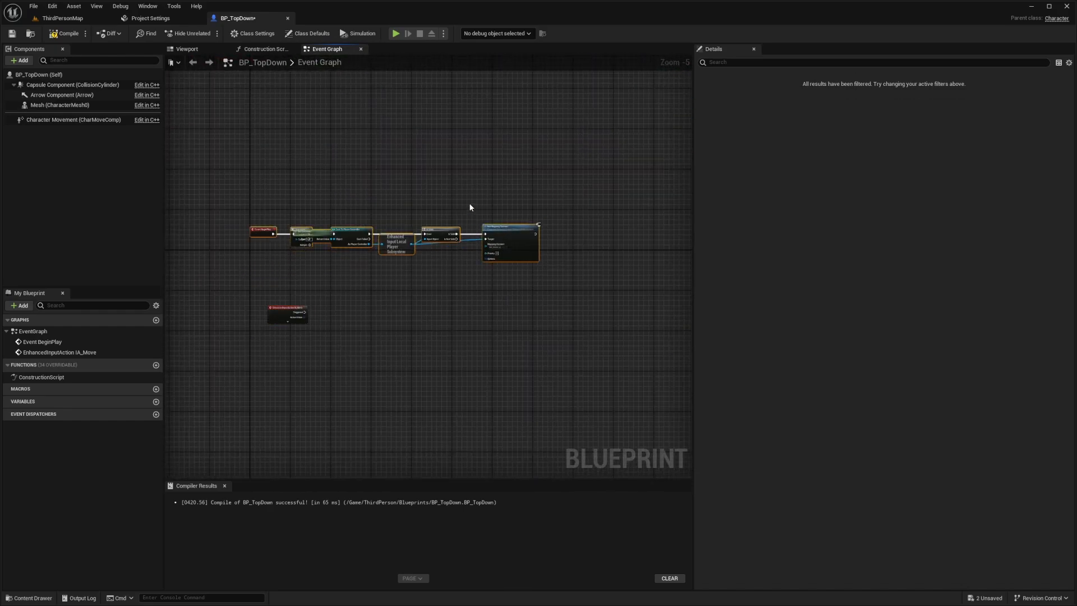
scroll(up, 3)
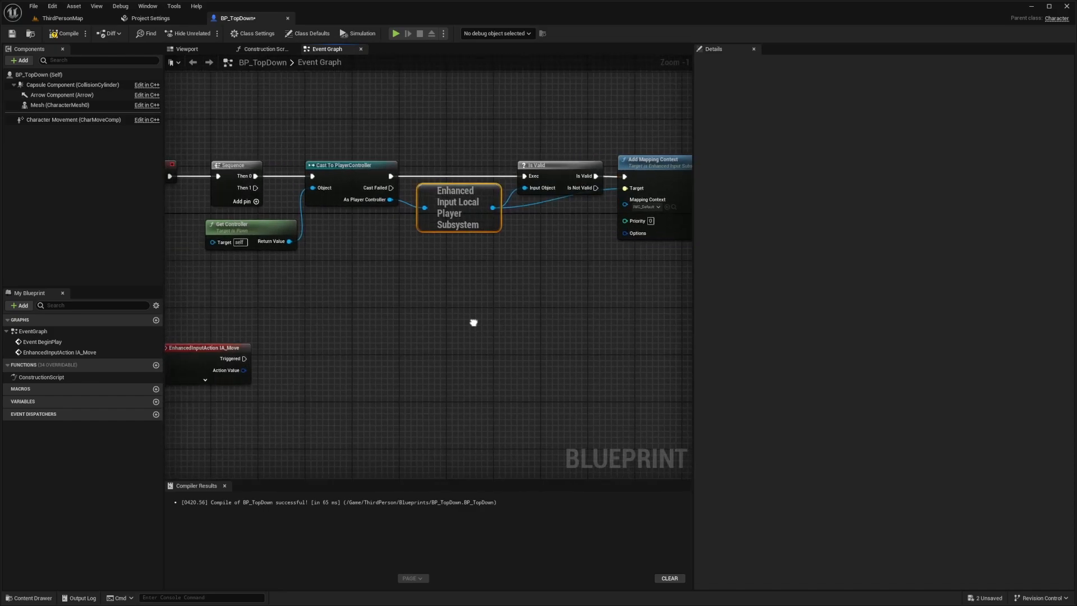
scroll(down, 3)
text(Add Input Mapping)
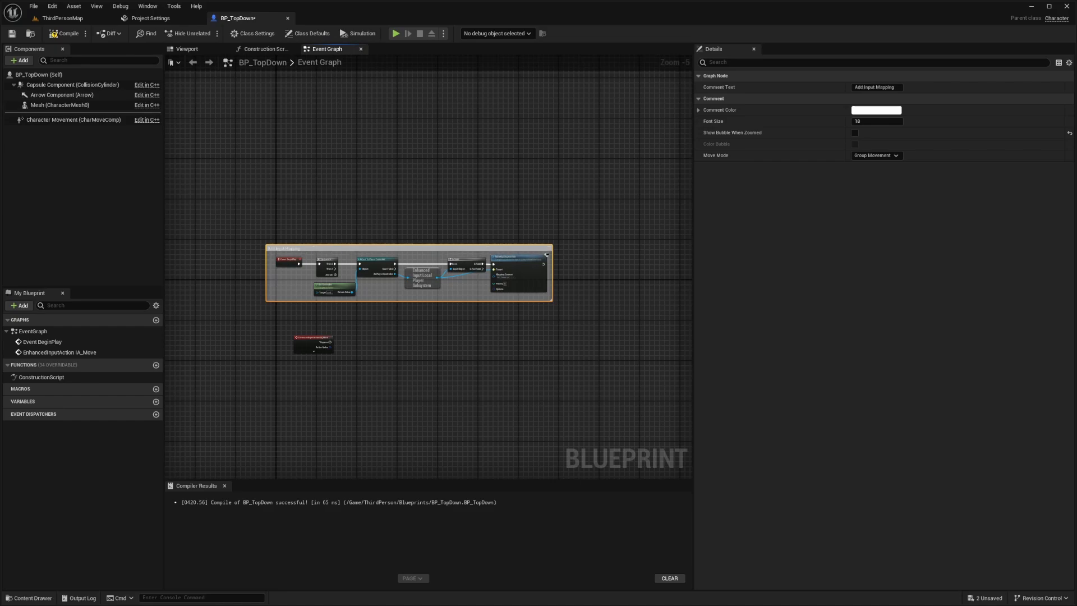
click(876, 110)
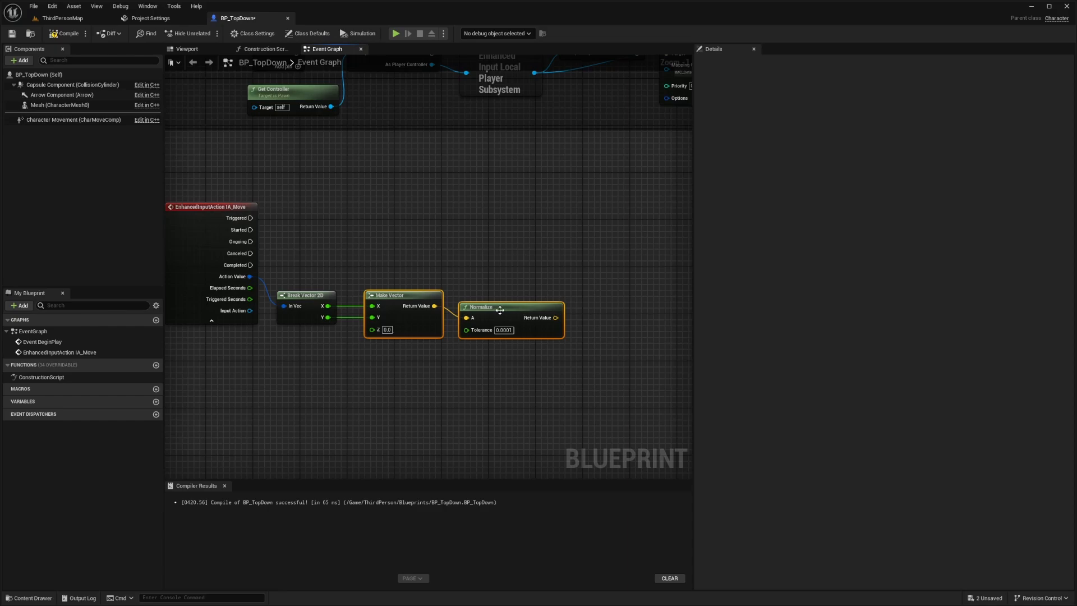
mouse_move(518, 306)
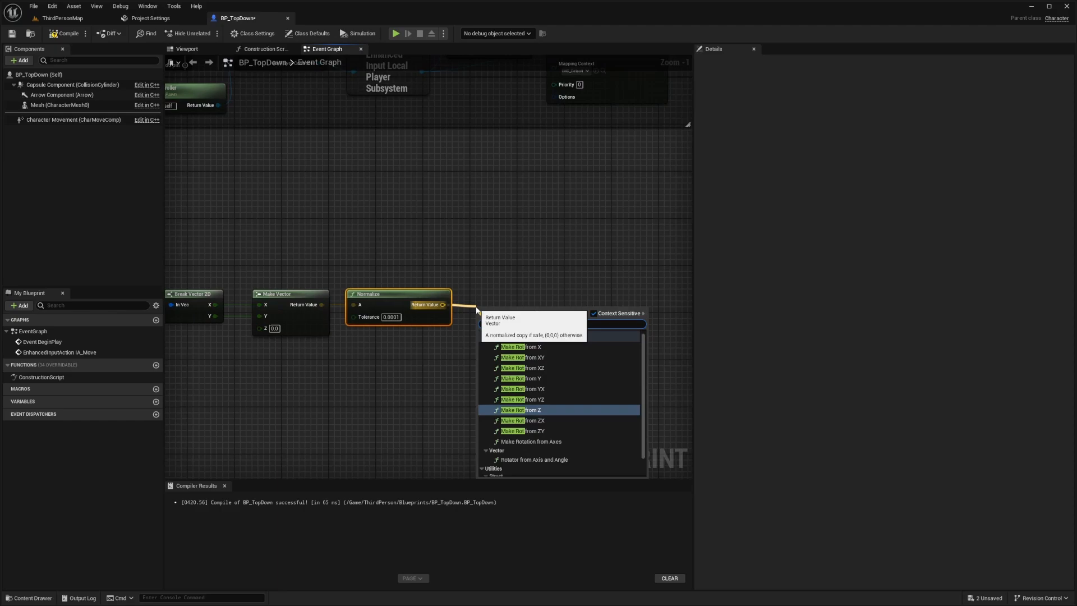
Step: Drive Make Rot from X into Set Actor Rotation and add an Add Movement Input node from IA_Move's normalized value
click(523, 347)
text(add moveme)
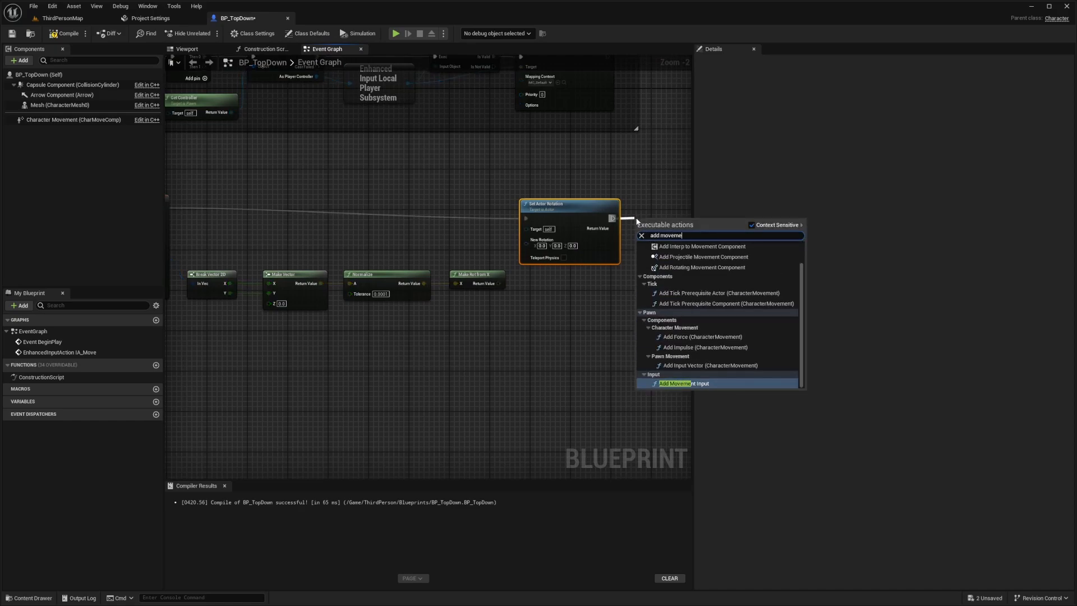
click(683, 383)
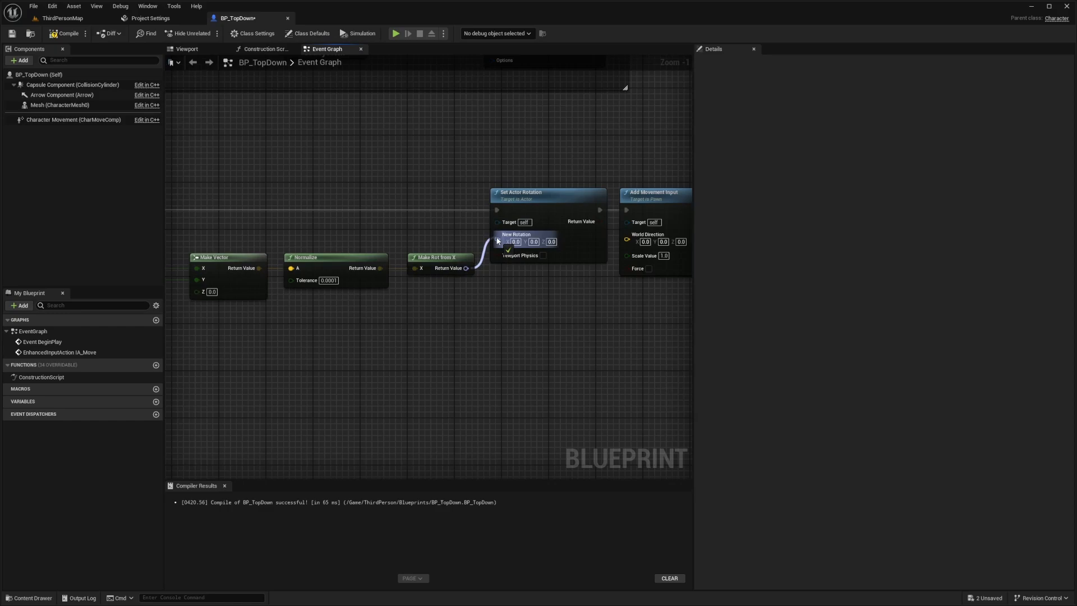
click(336, 257)
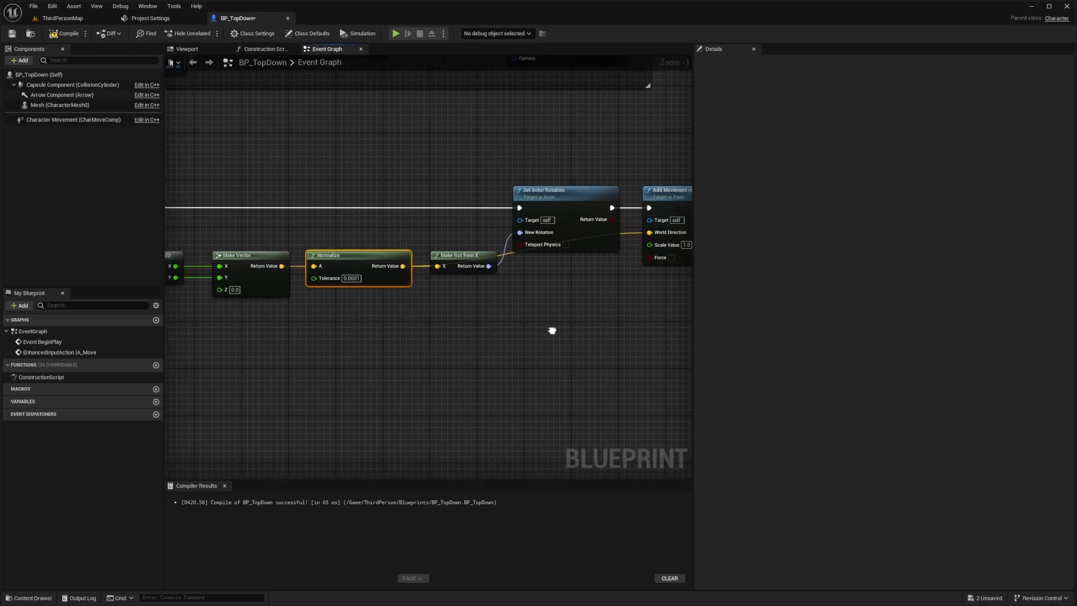
Step: Wrap the movement nodes in a Movement comment coloured black
scroll(down, 3)
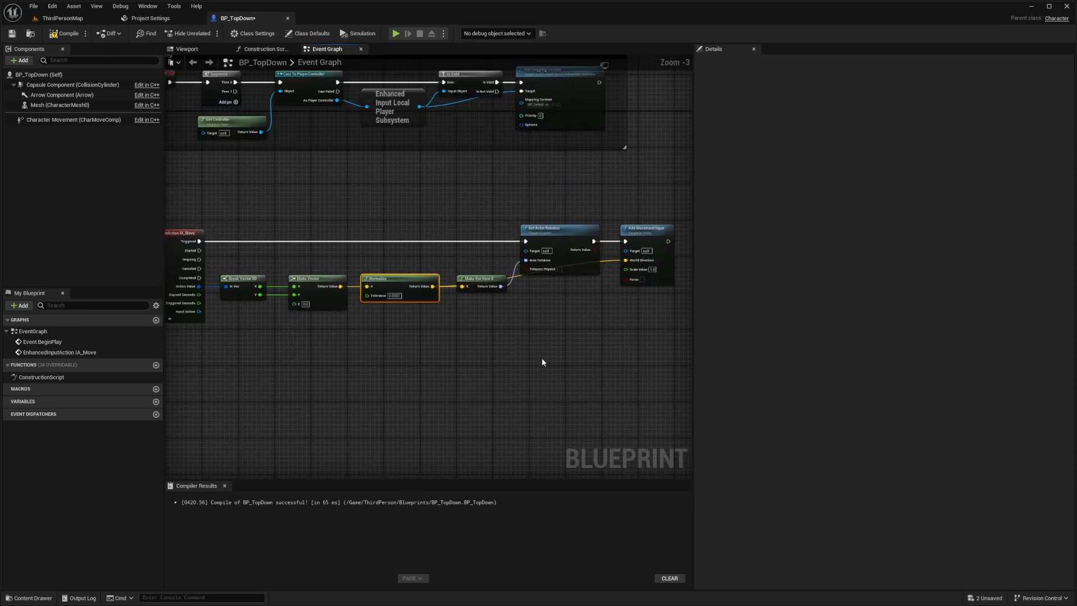
scroll(down, 3)
text(Movement)
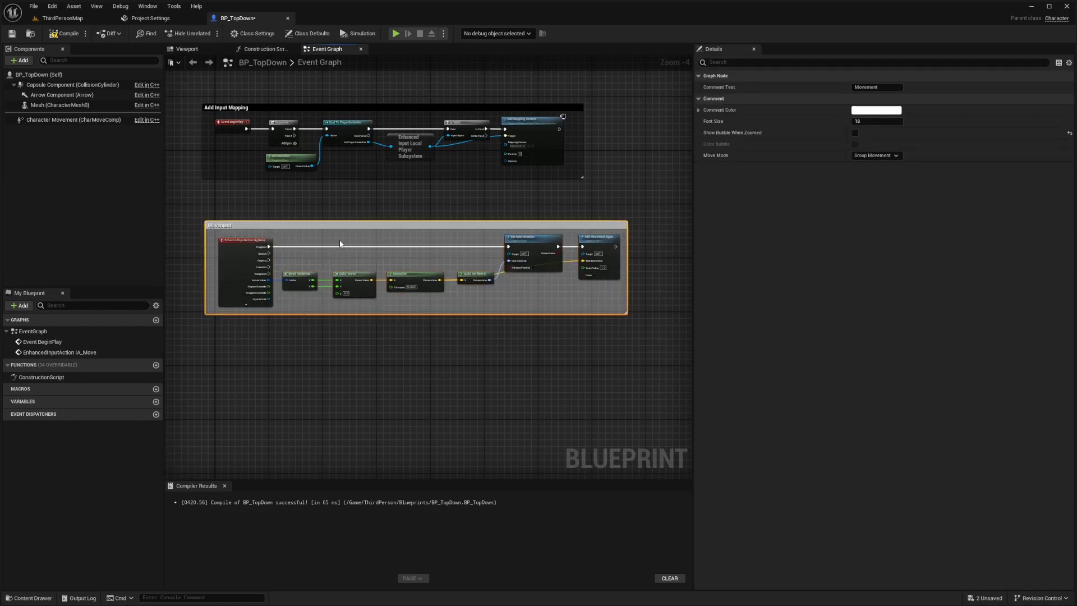
click(174, 167)
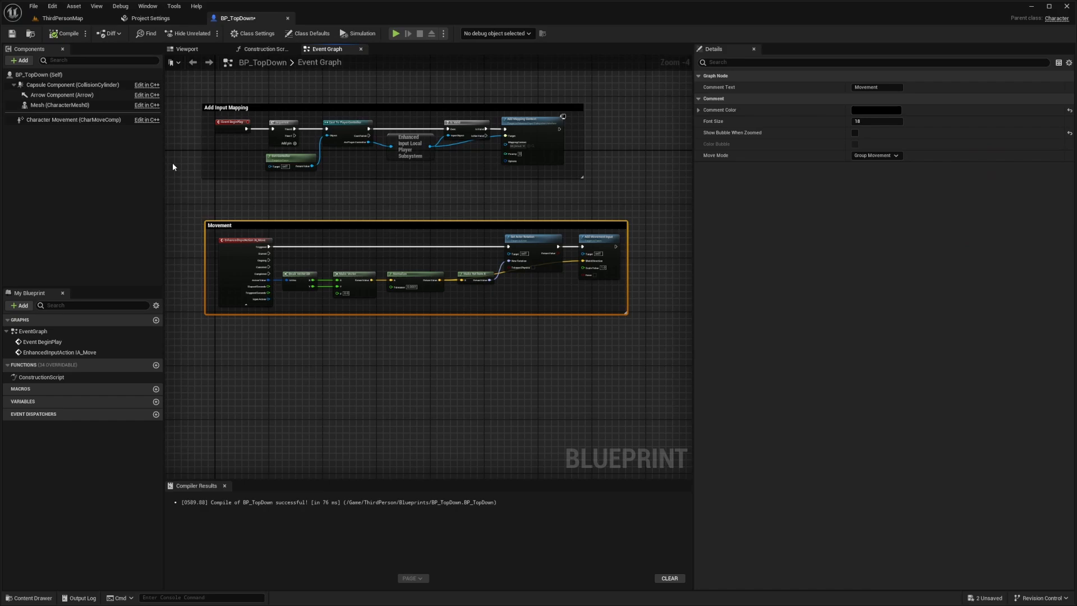
Step: Add a SpringArm with an attached Camera component to BP_TopDown
click(186, 49)
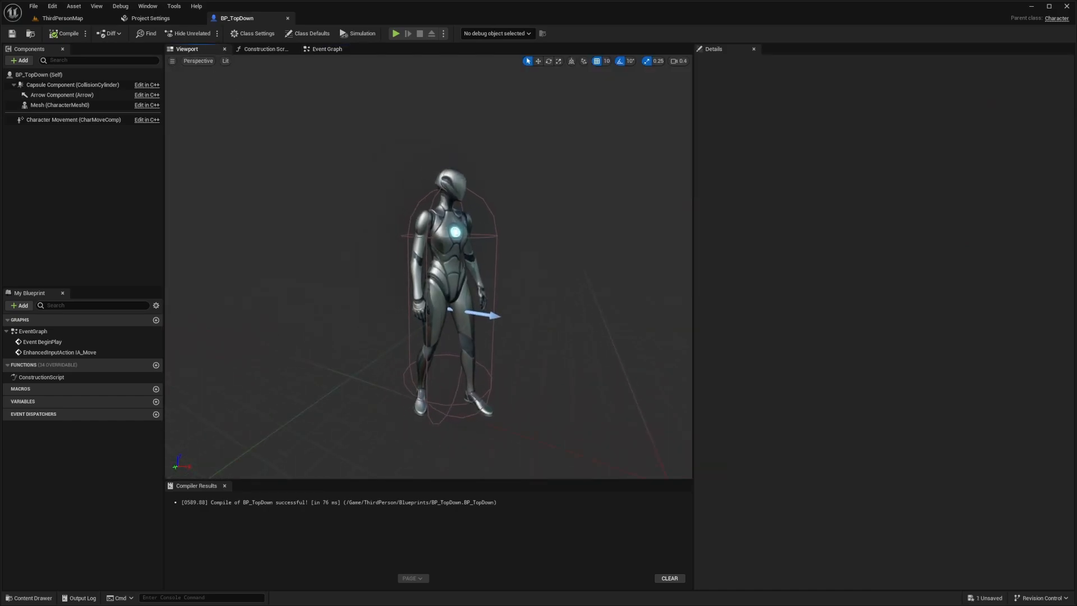
scroll(down, 3)
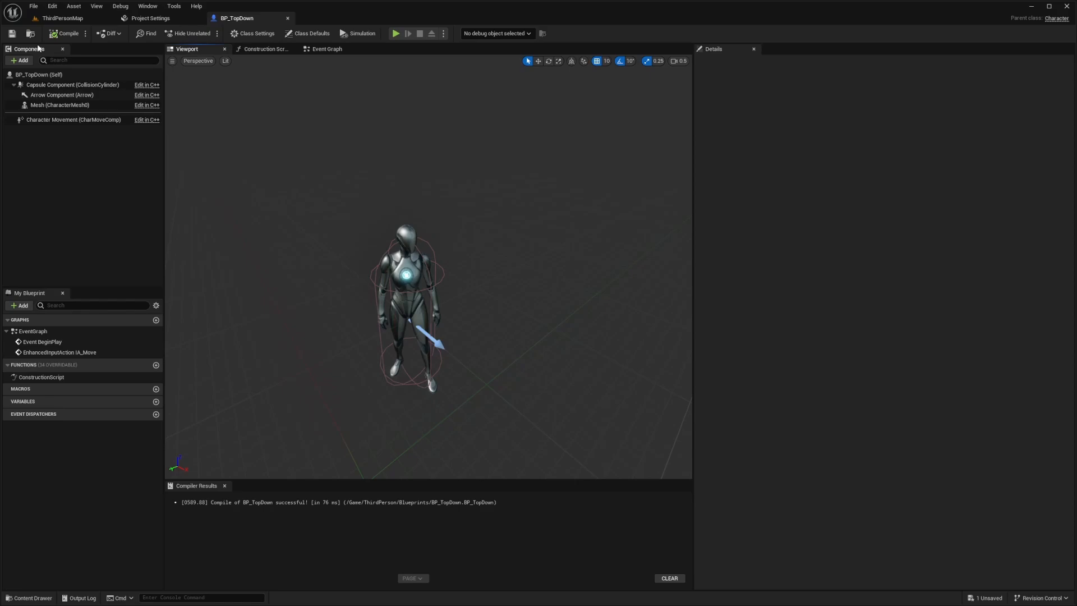
click(20, 61)
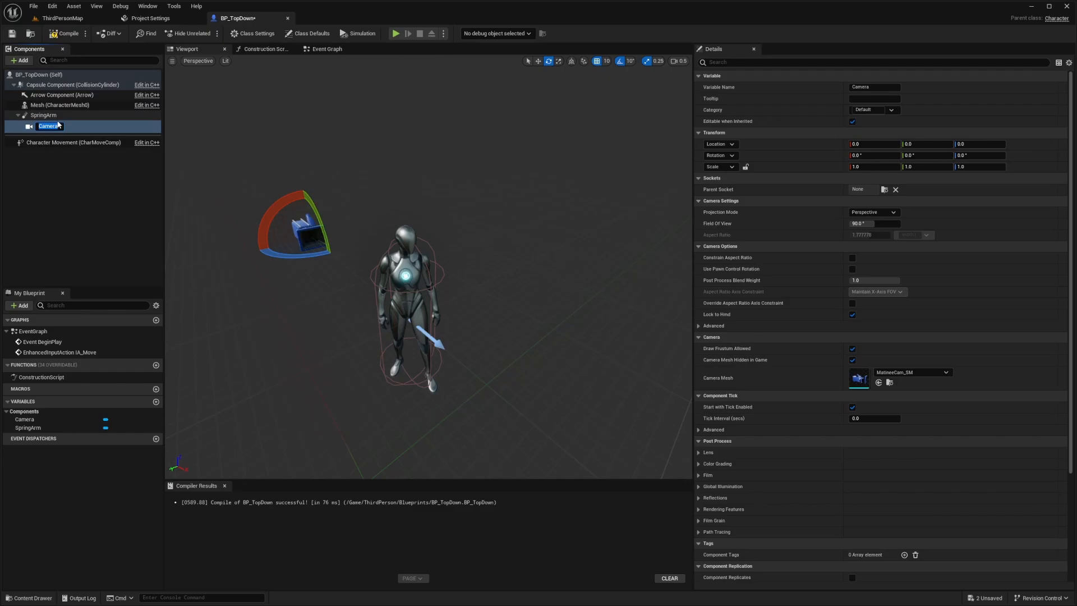
click(43, 115)
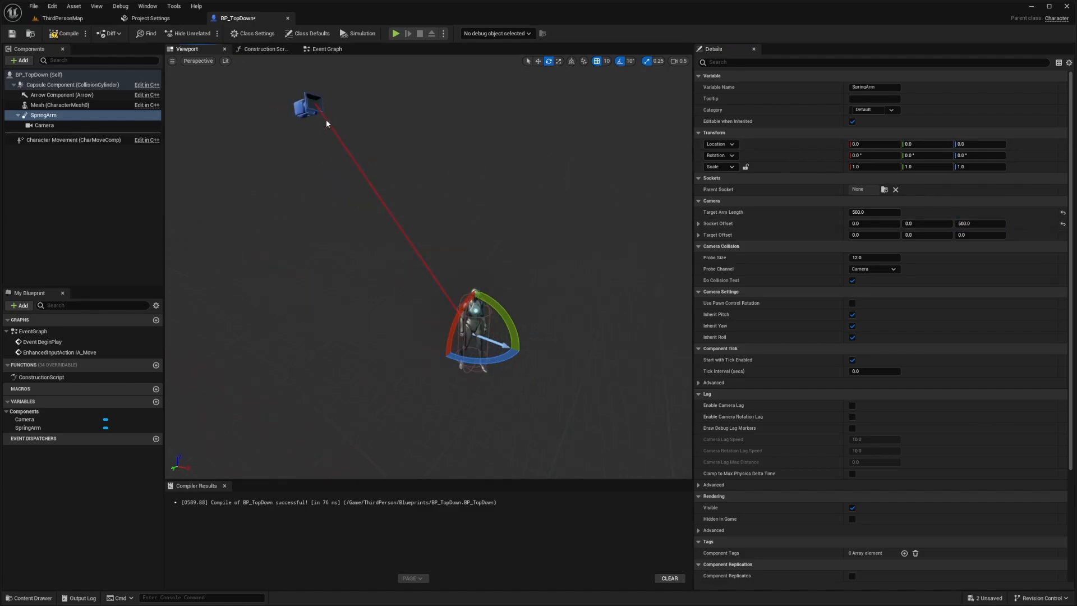
Step: Raise the spring arm's socket offset 500 units and pitch the camera -90 to look down
click(43, 125)
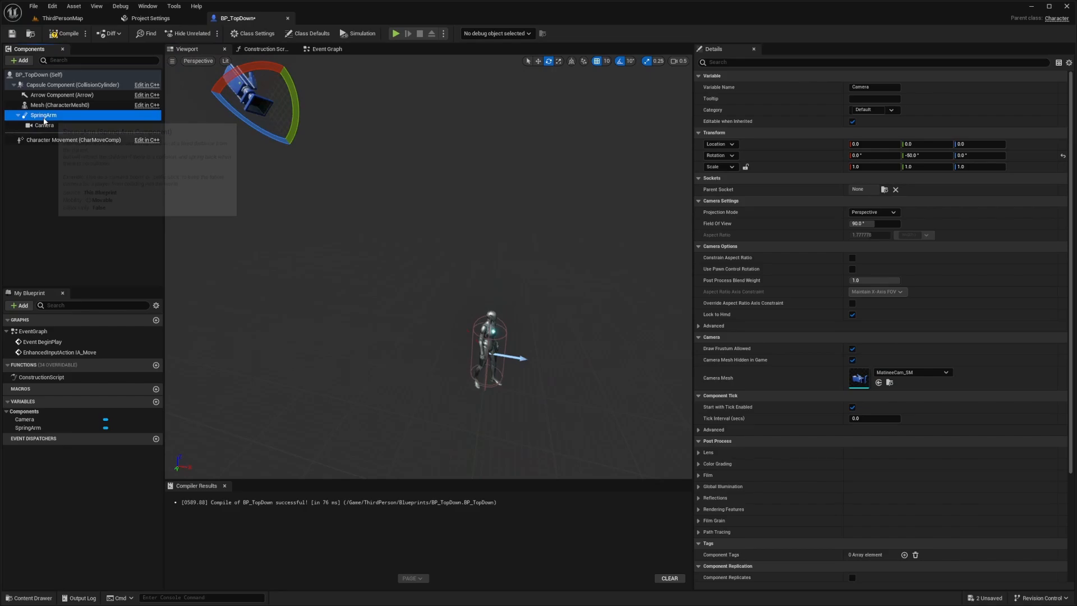
click(43, 114)
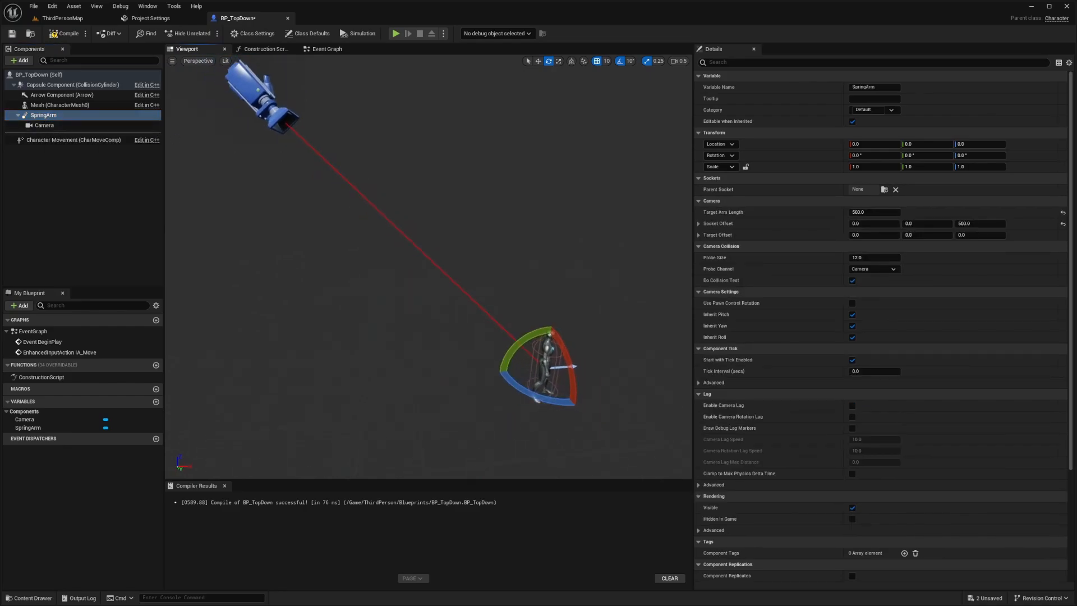
click(43, 125)
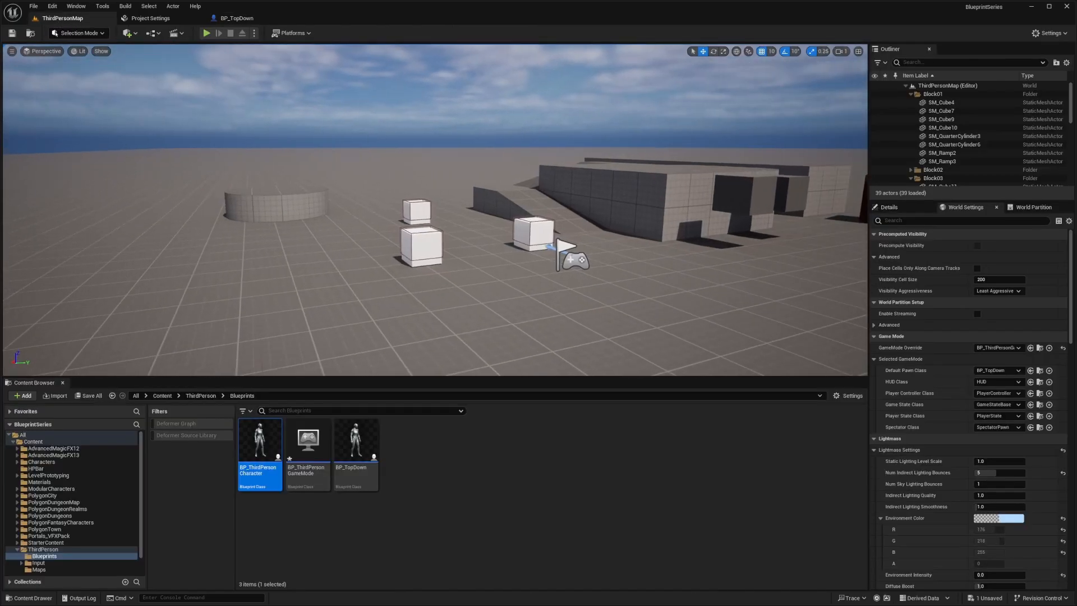
Step: Play the level to walk the character under the overhead camera, then stop the test
click(207, 33)
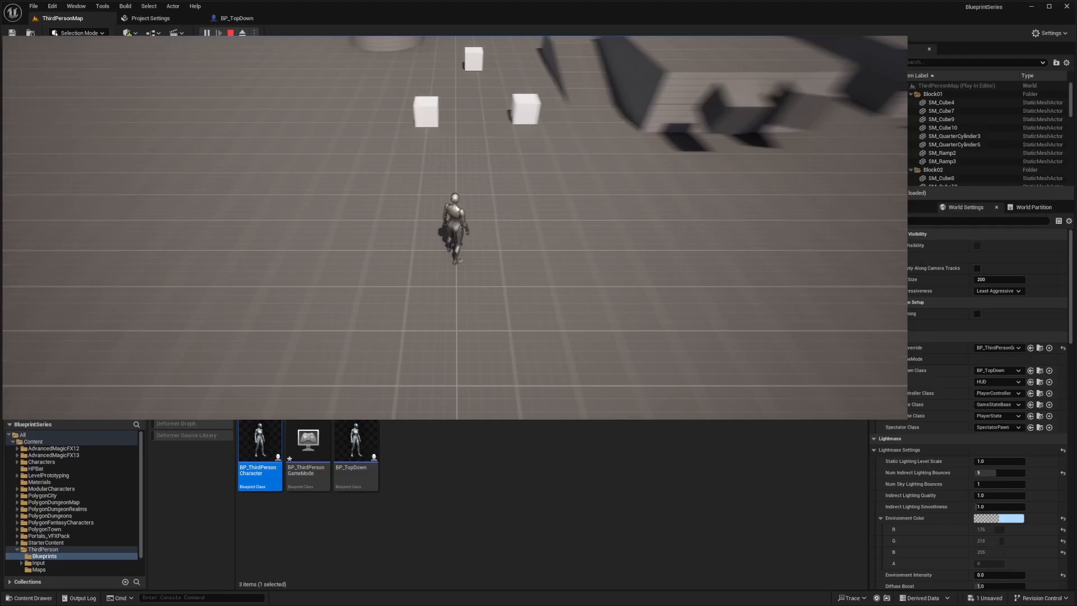
click(231, 33)
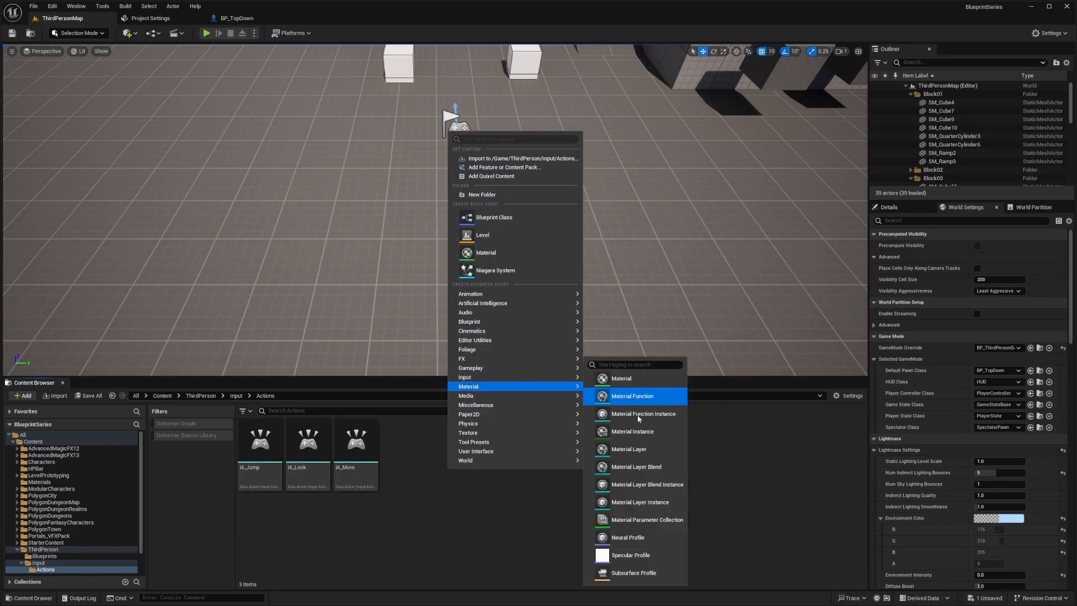
Step: Create the IA_Movement input action asset in the Actions folder and open it
click(465, 377)
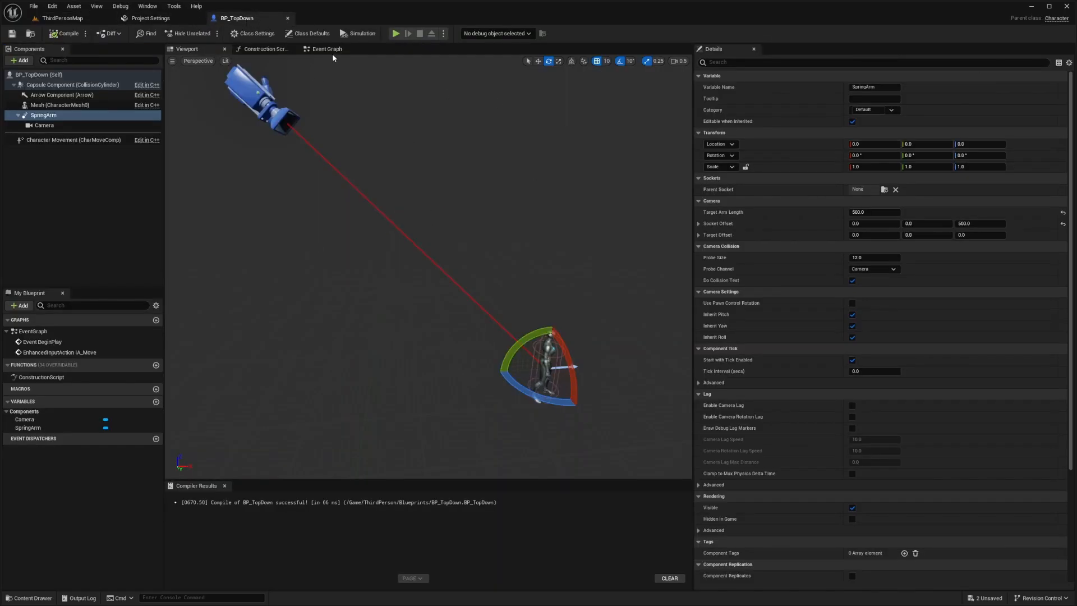
click(326, 49)
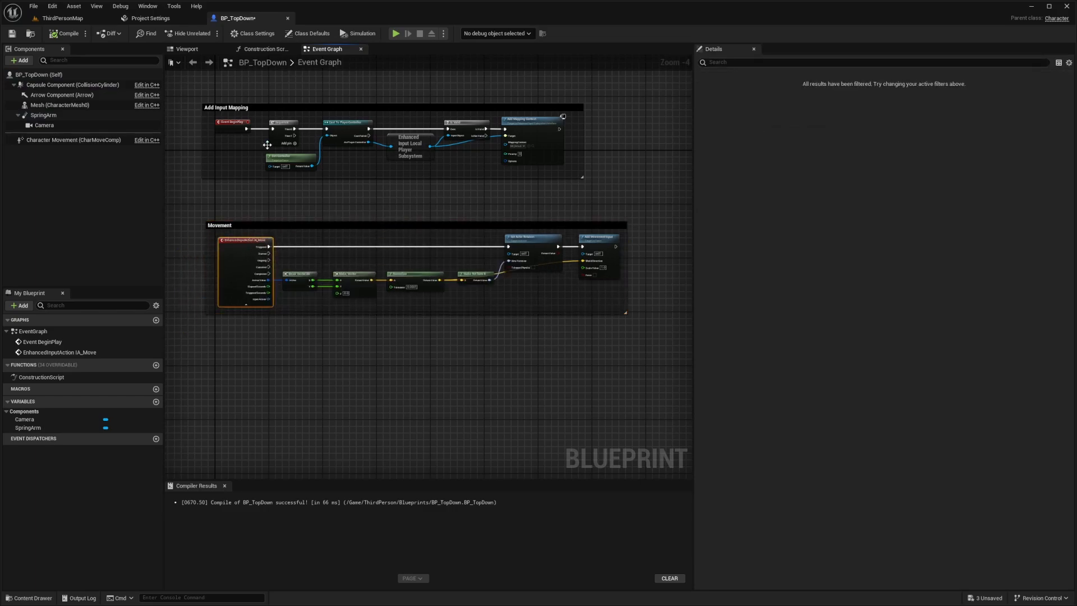
click(62, 18)
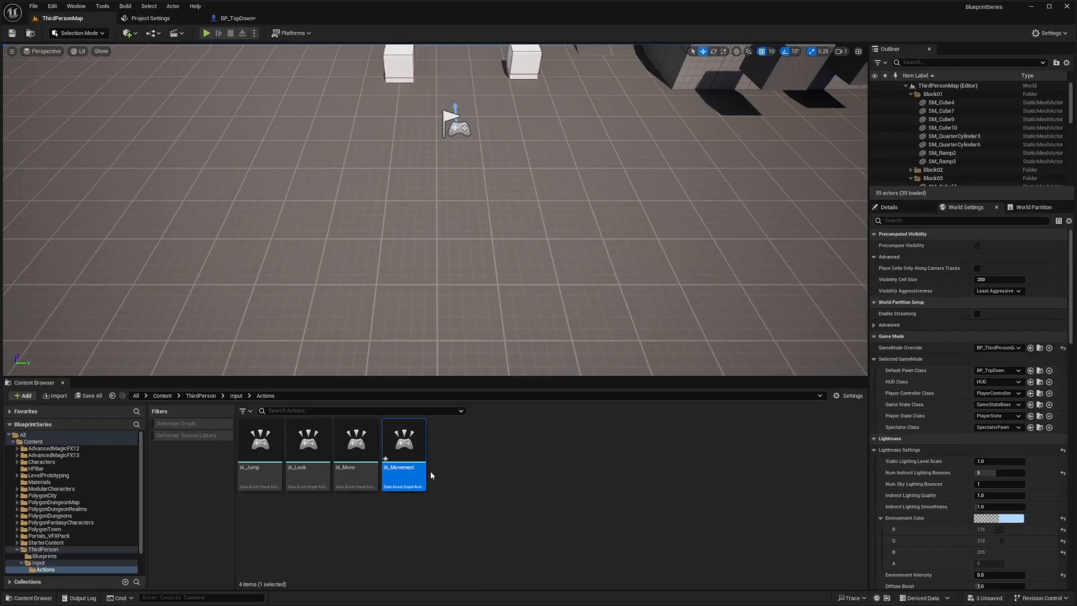
double_click(404, 440)
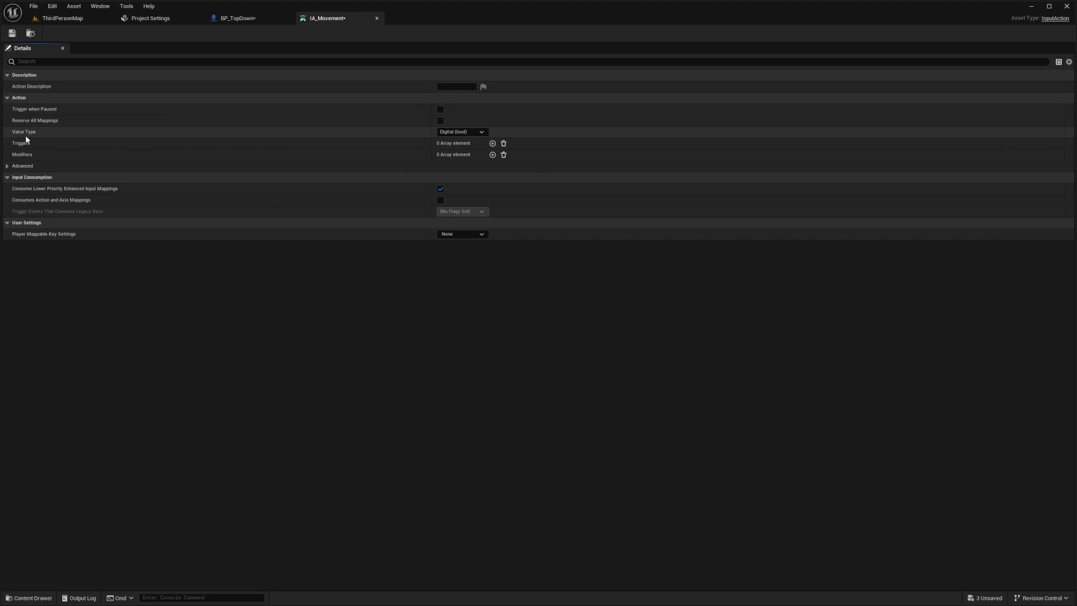
Step: Set IA_Movement's value type to Axis2D (Vector2D)
click(21, 166)
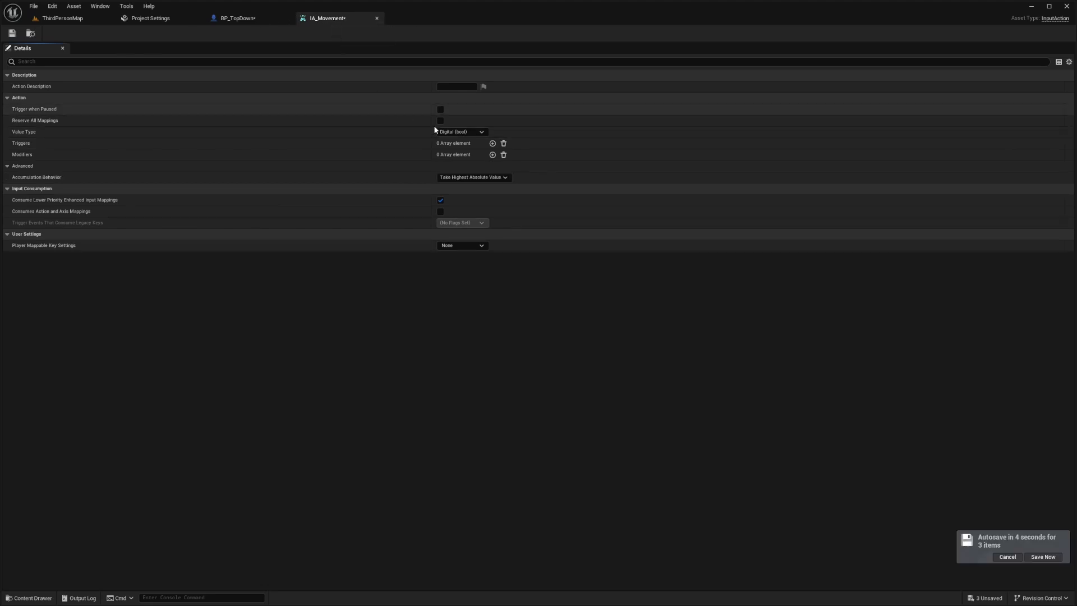
click(461, 131)
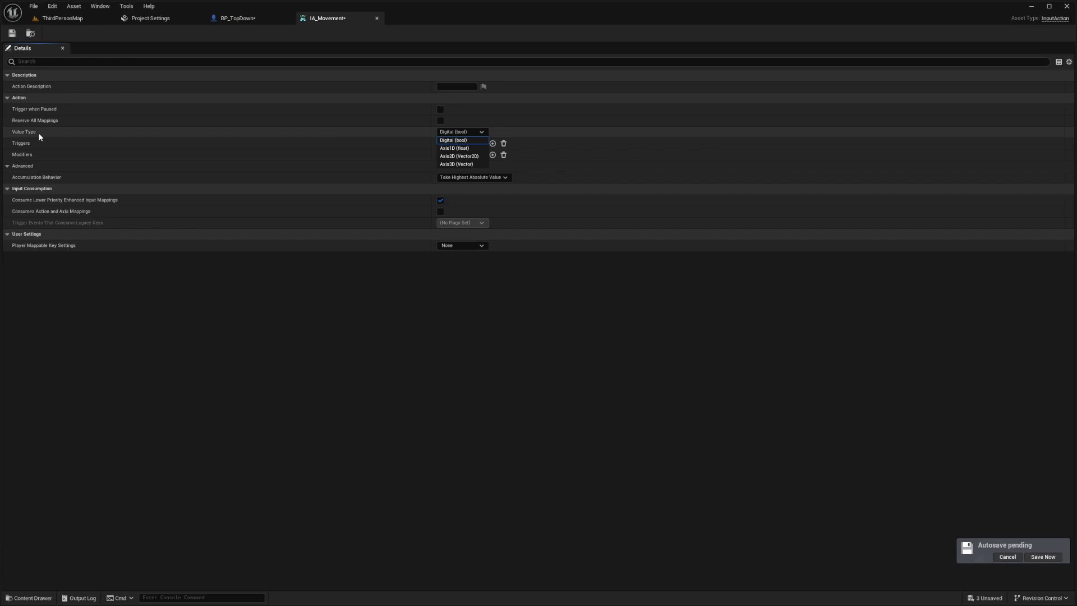
mouse_move(459, 156)
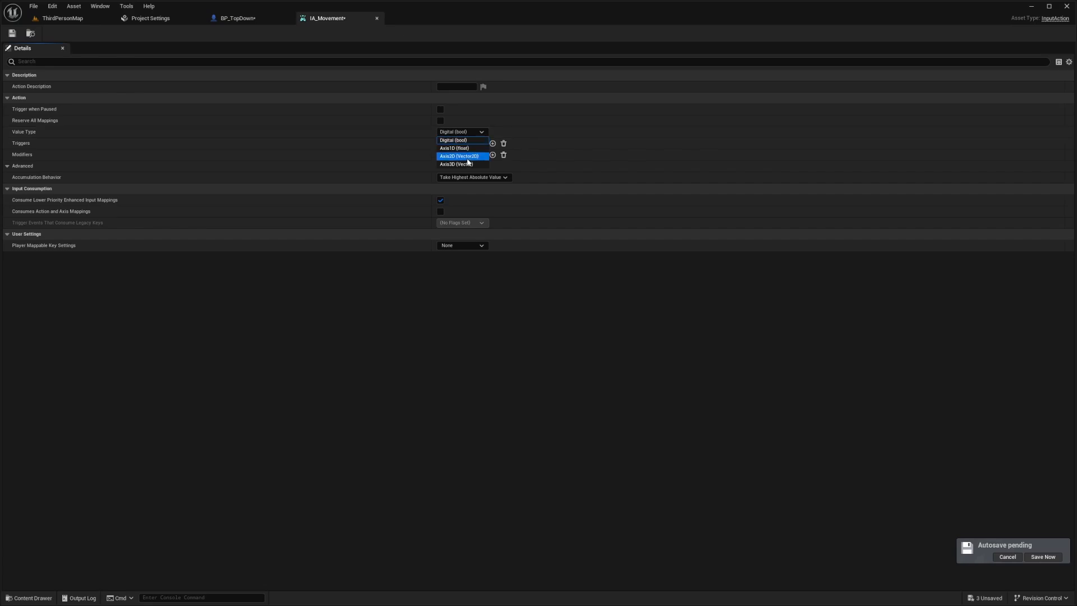
click(459, 156)
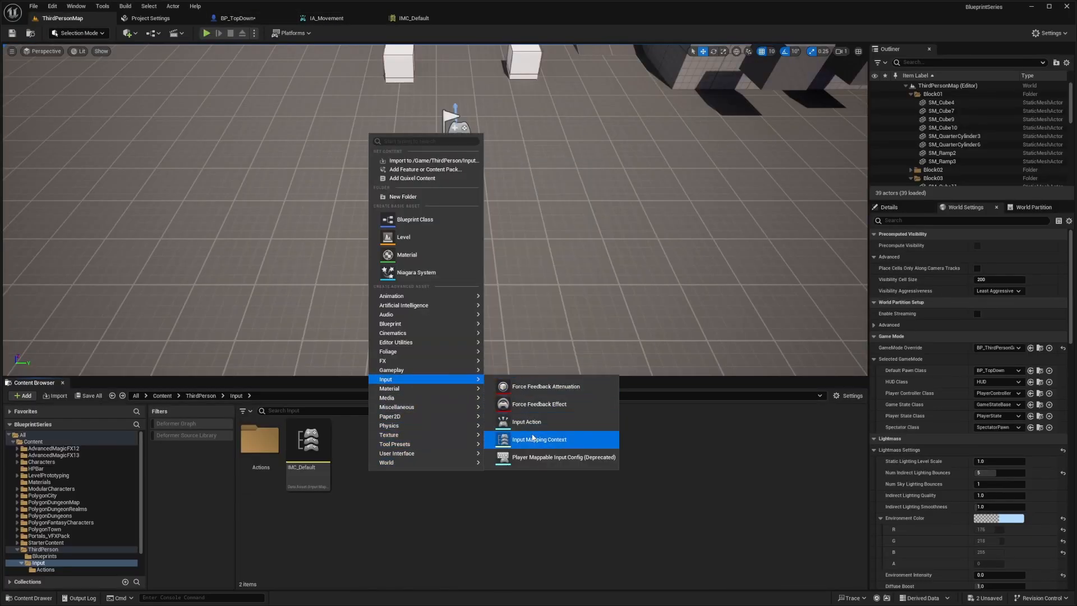
Step: Create and open IMC_TopDown, adding an action mapping for IA_Movement
click(539, 439)
text(IMC_TopDow)
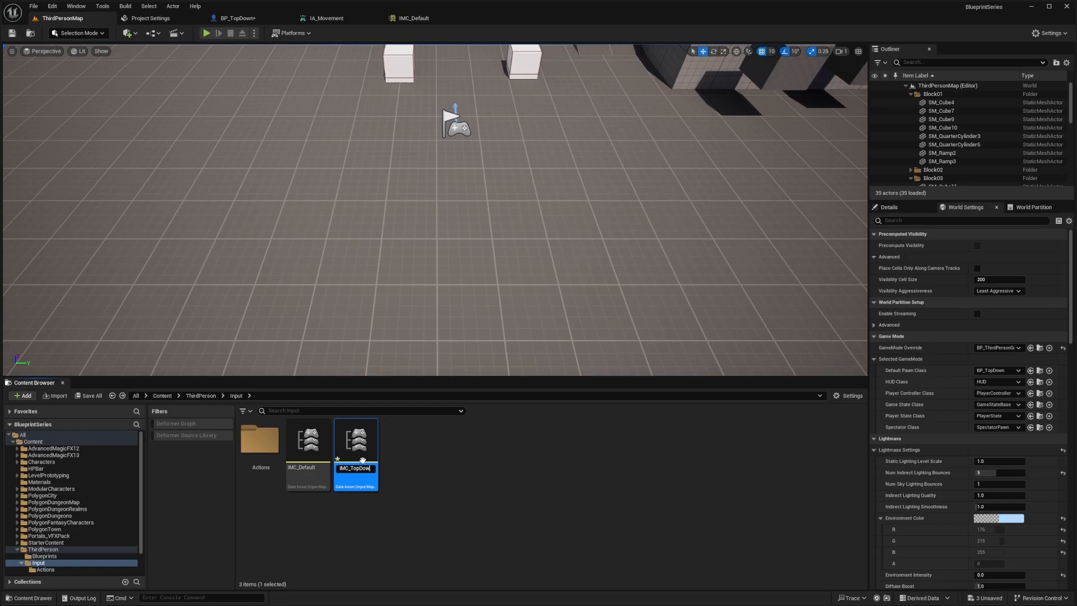
double_click(355, 440)
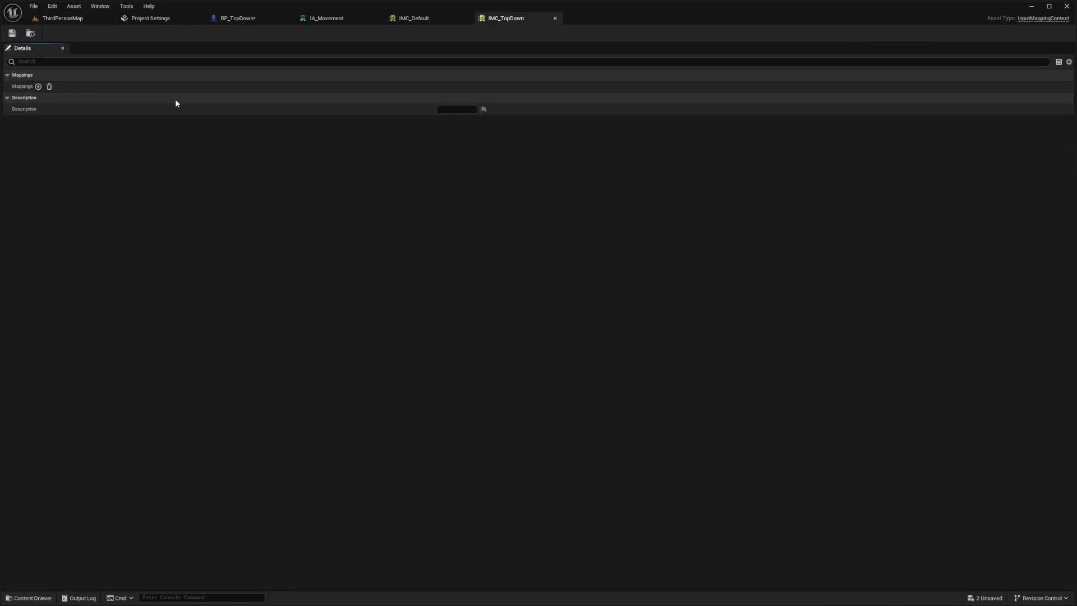
mouse_move(39, 86)
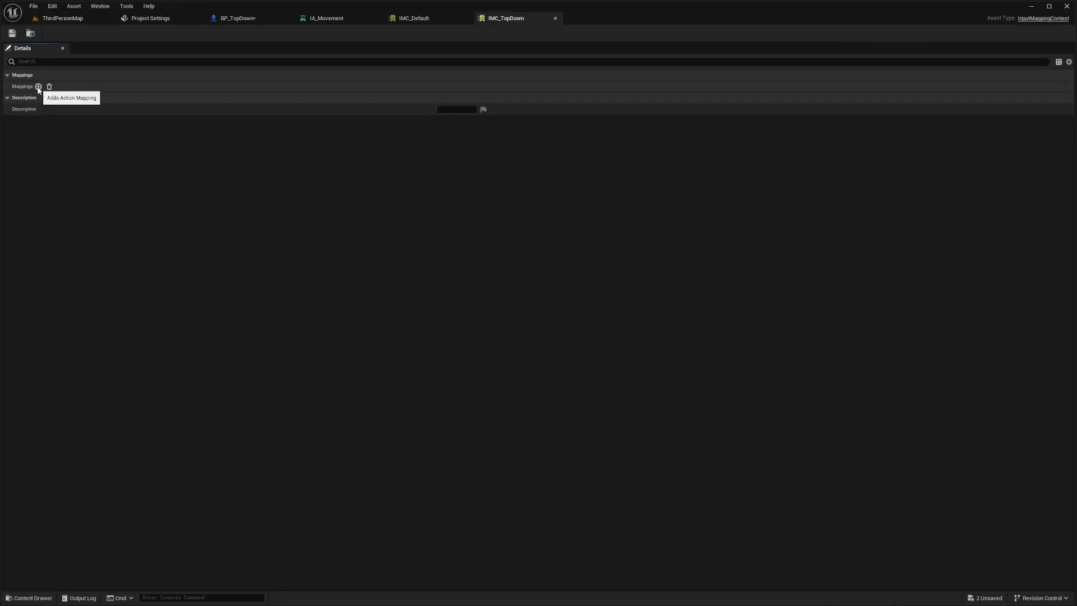
click(39, 87)
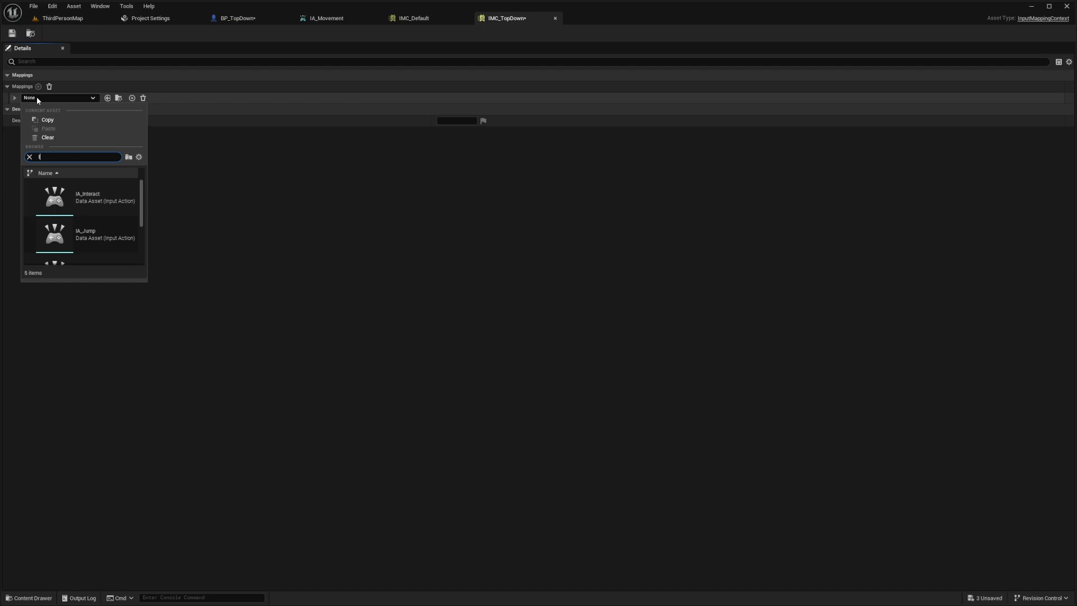
text(IA_Movement)
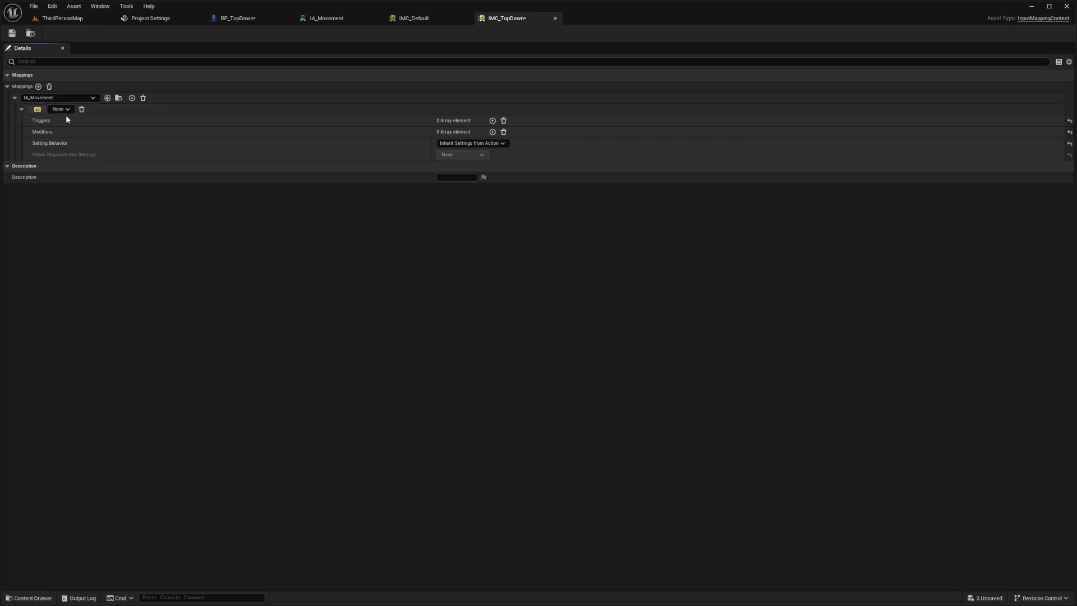
mouse_move(37, 108)
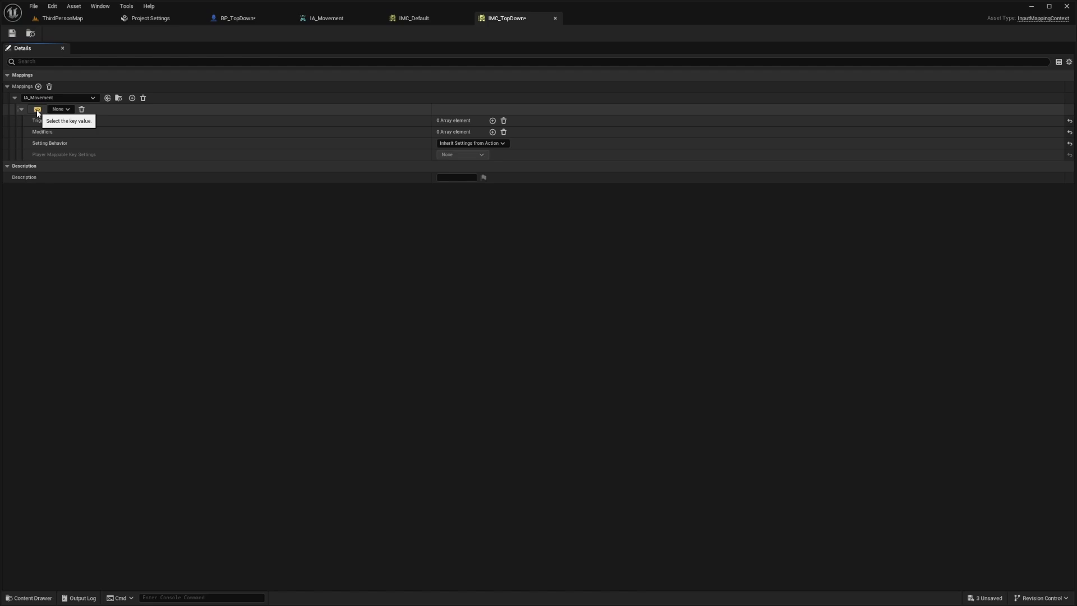
Step: Bind the IA_Movement mapping to the W key with a Scalar modifier
click(58, 109)
text(W)
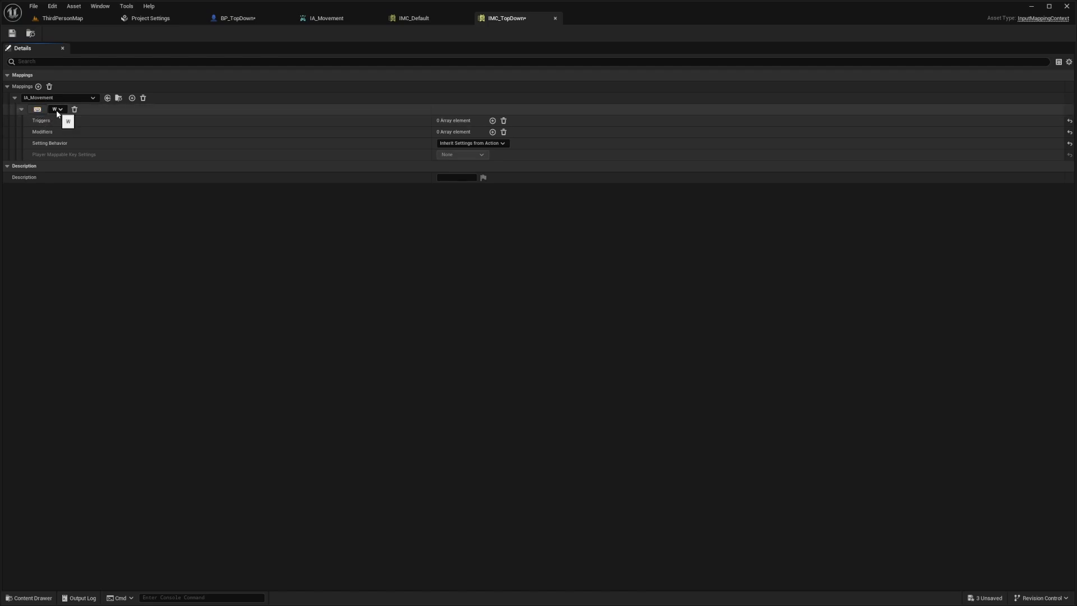
click(492, 132)
text(sca)
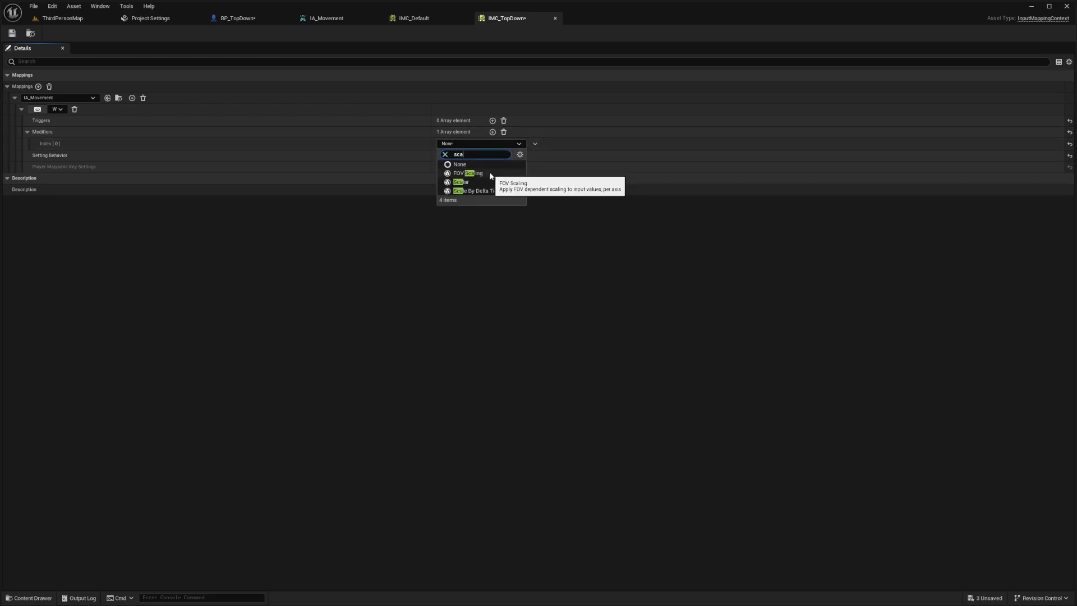
click(461, 182)
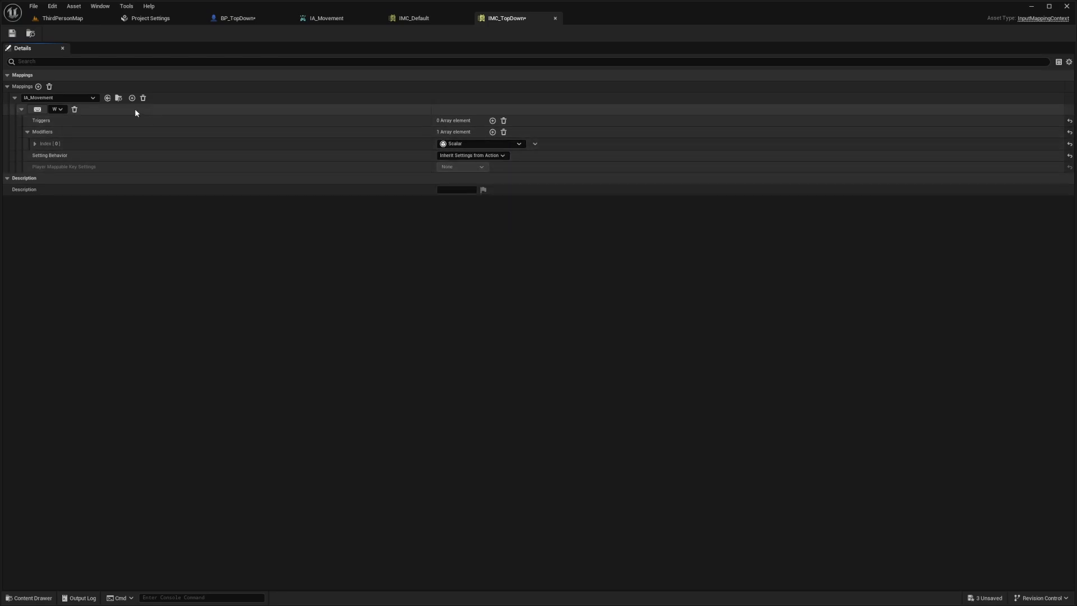
Step: Add a second IA_Movement mapping bound to the A key with two modifier slots
click(131, 98)
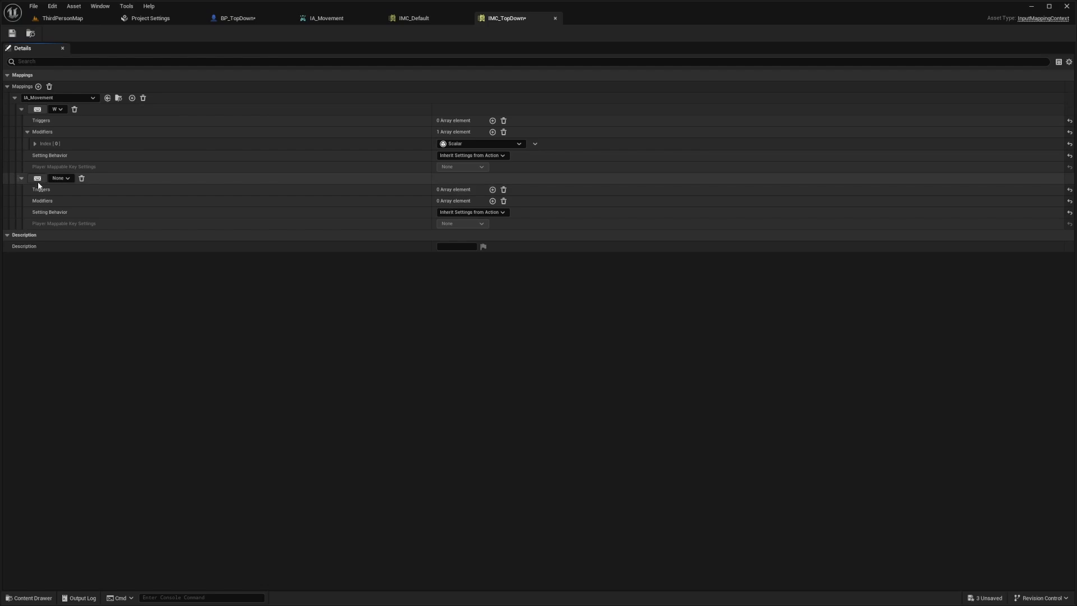
click(58, 178)
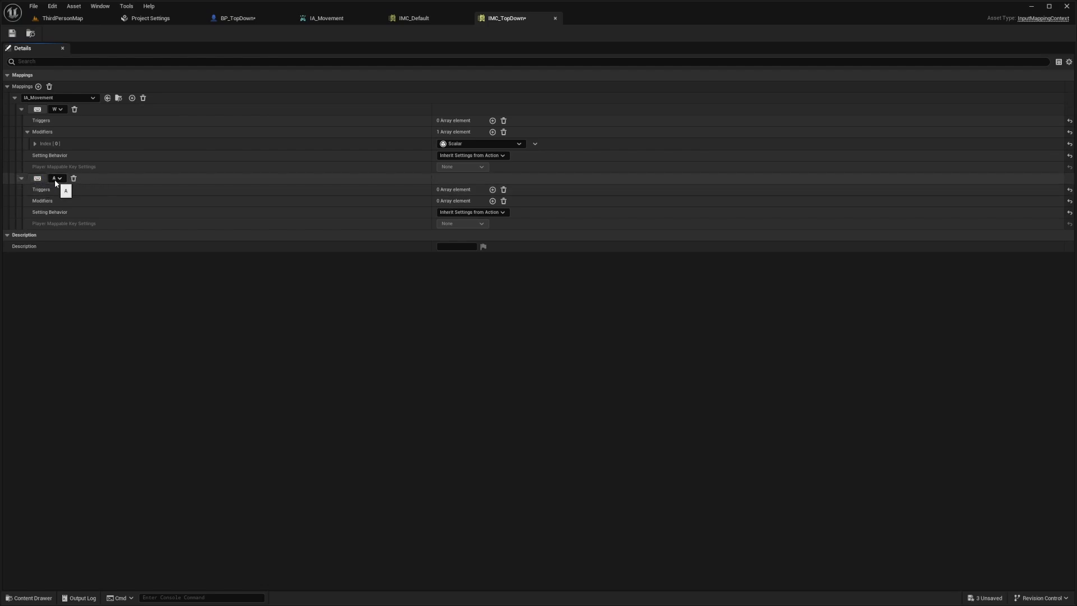
mouse_move(496, 201)
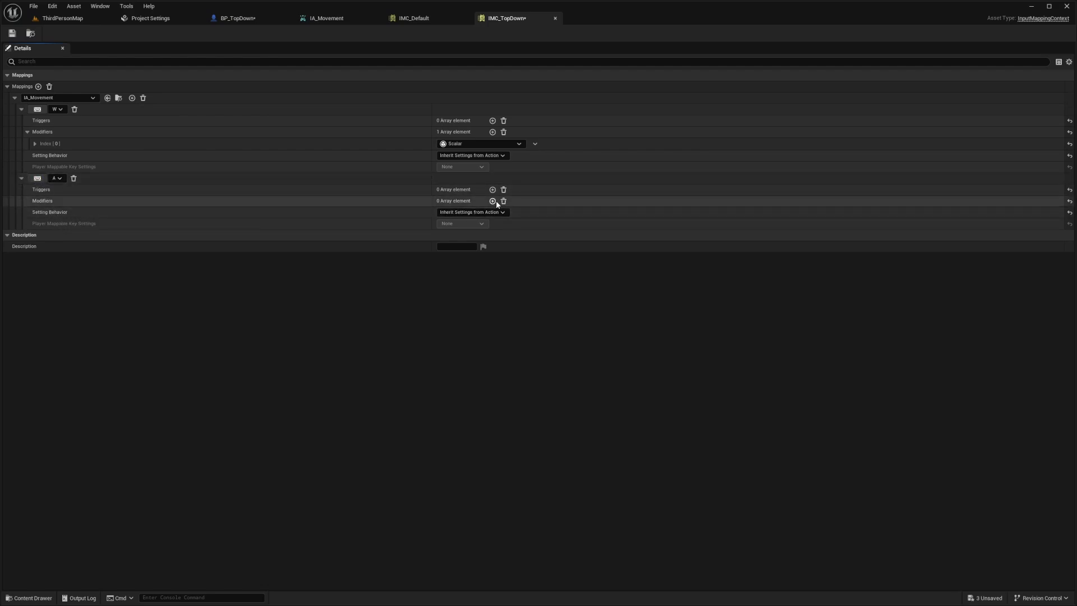
click(492, 201)
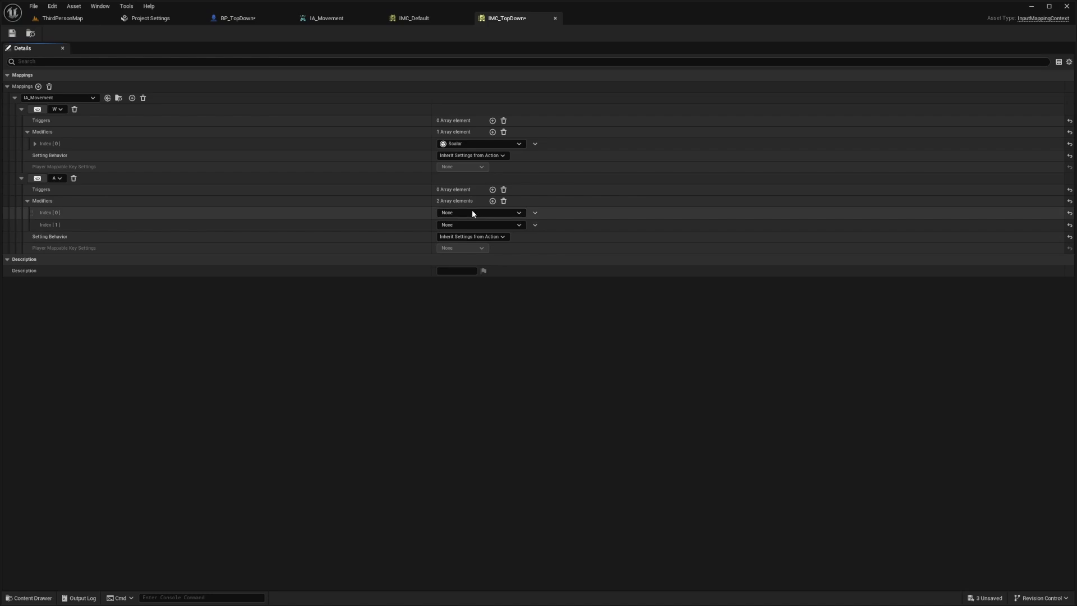
Step: Set the A mapping's modifiers to Negate and Swizzle Input Axis Values
click(481, 212)
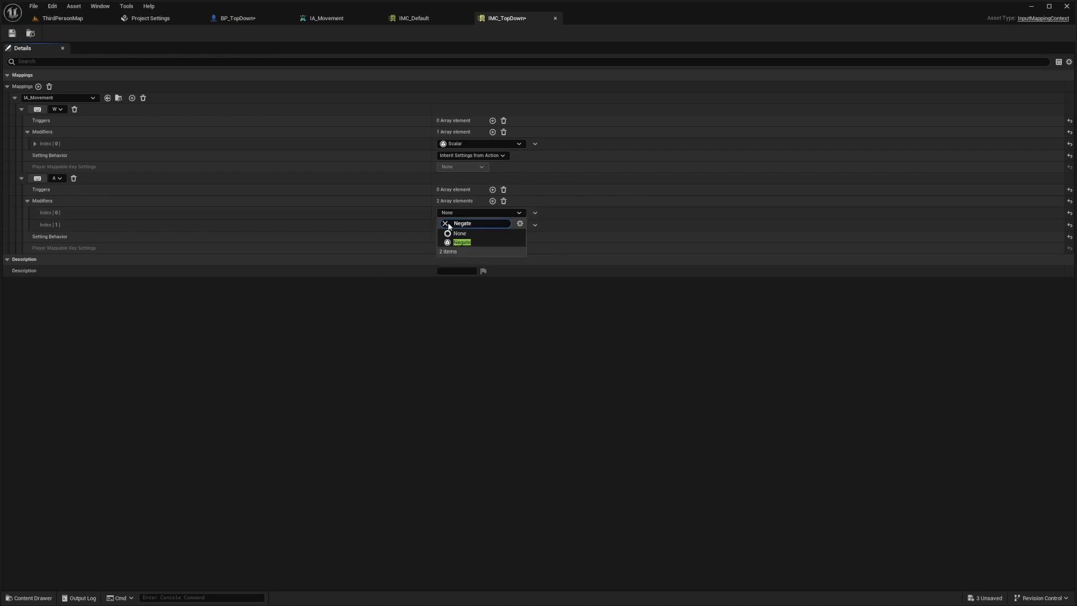
click(461, 241)
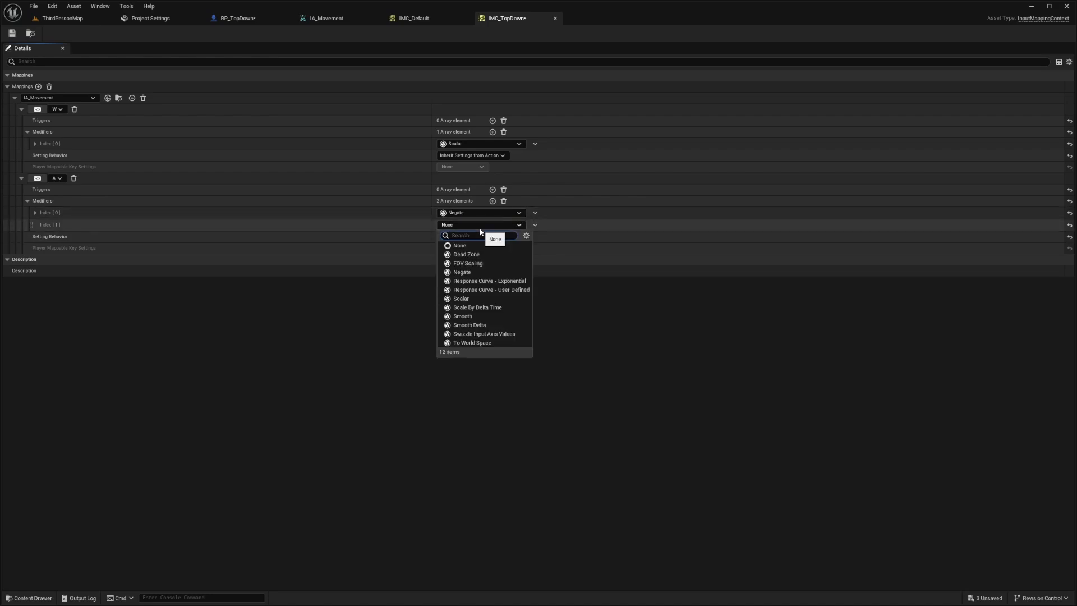
text(Sw)
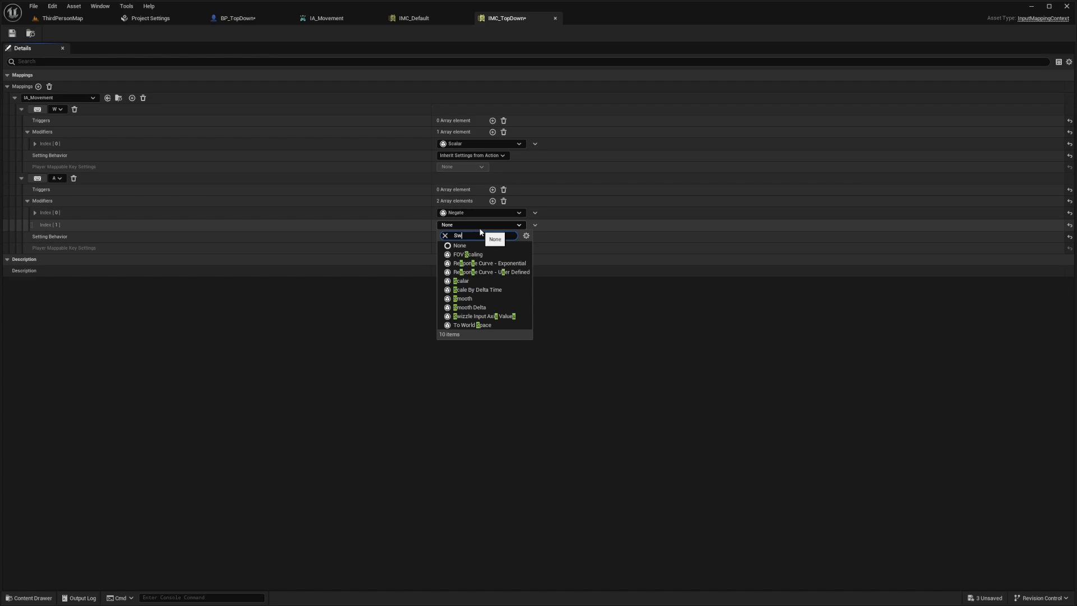
click(484, 316)
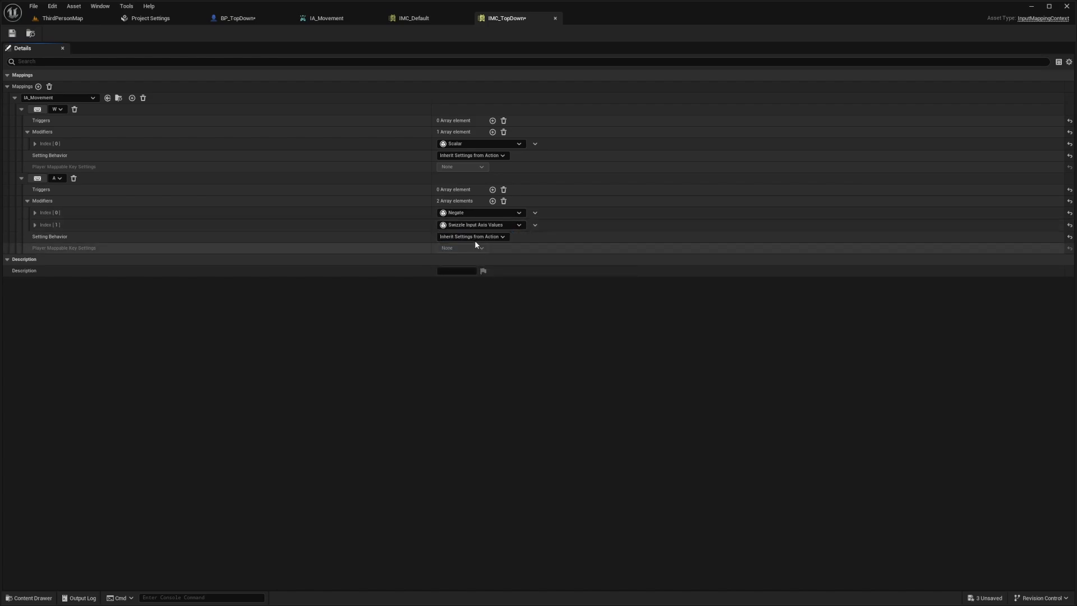
mouse_move(62, 209)
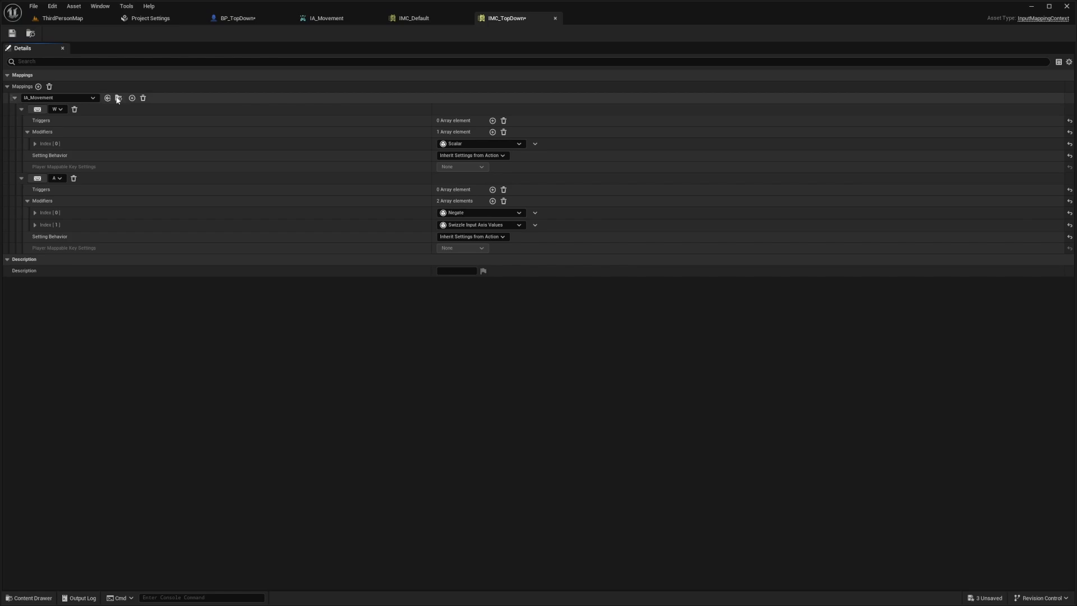
Step: Map S with a Negate modifier and D with Swizzle Input Axis Values to complete WASD
click(116, 98)
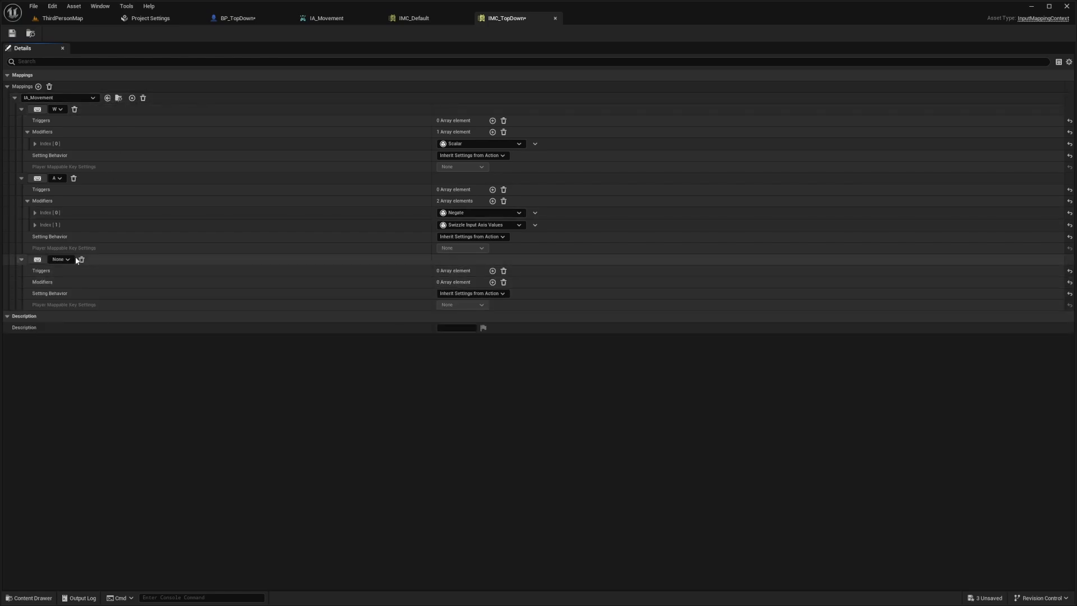
click(61, 259)
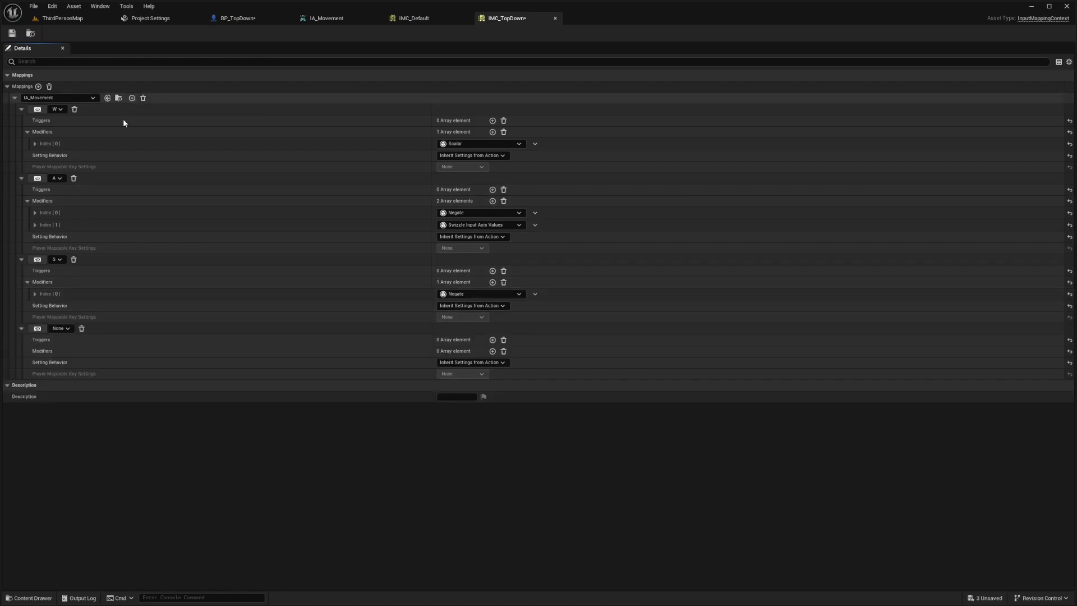
click(61, 328)
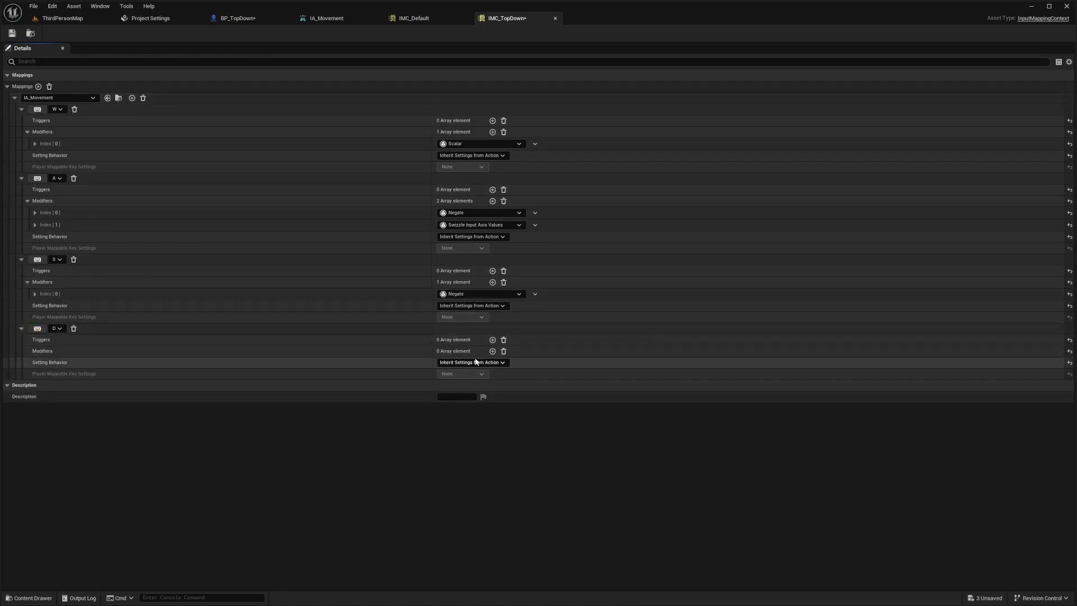
click(492, 351)
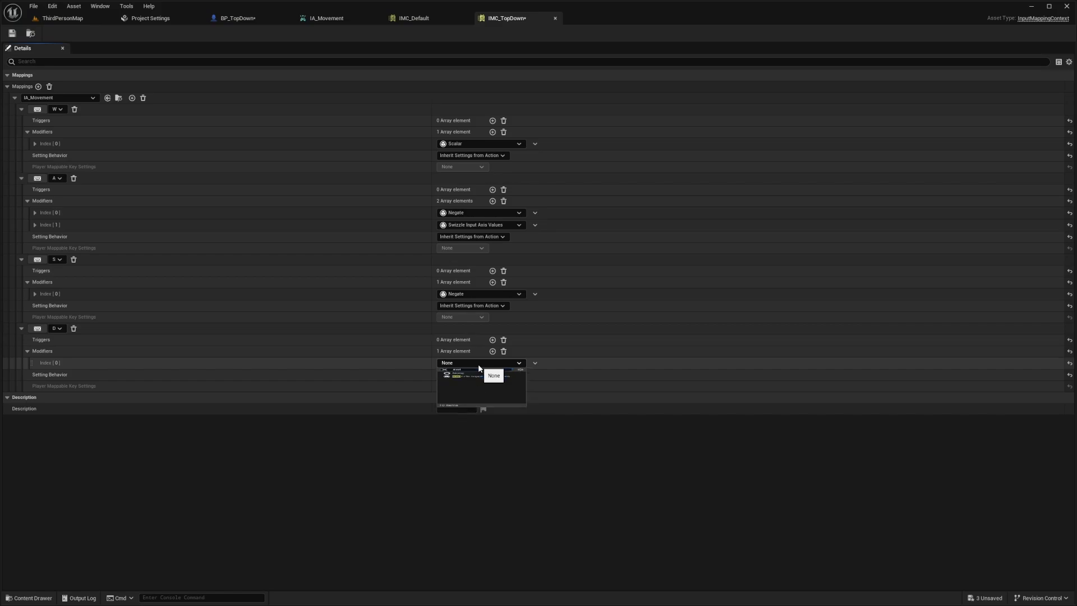
click(493, 376)
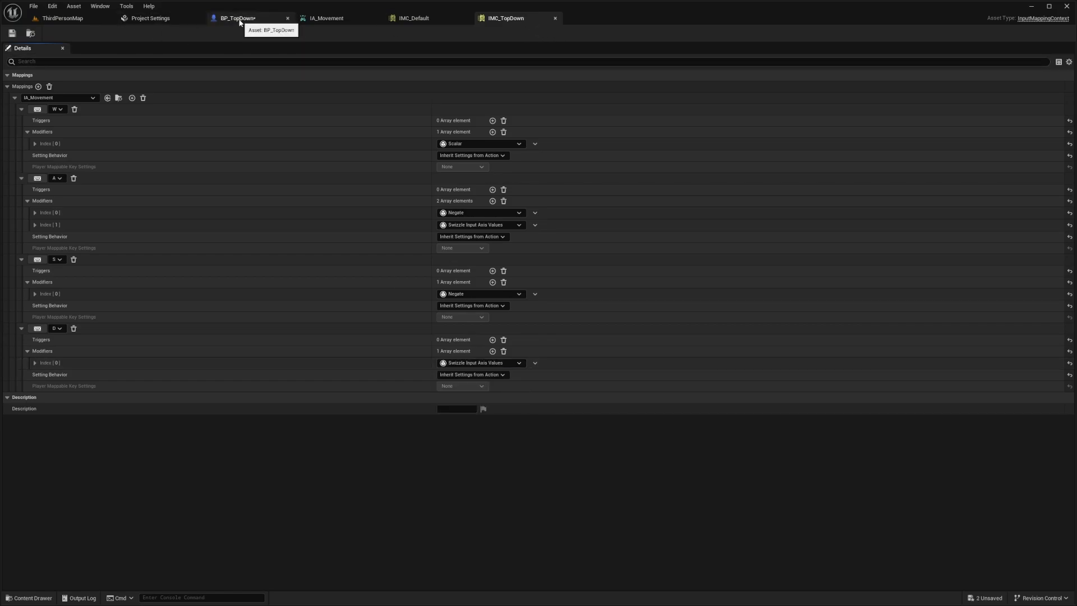
Step: Switch to the BP_TopDown blueprint's Event Graph
click(236, 18)
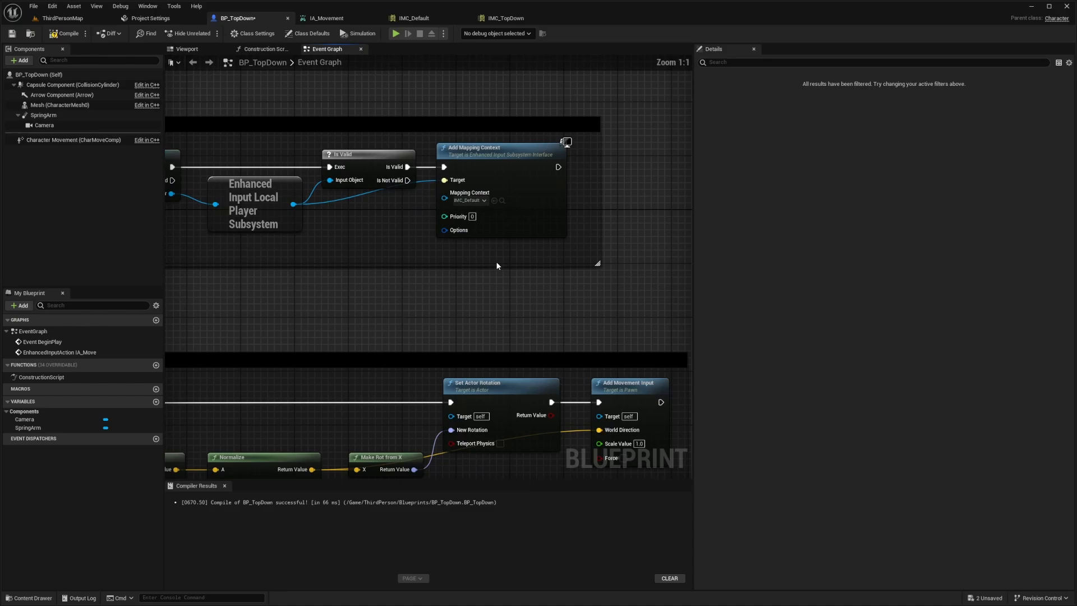
click(469, 199)
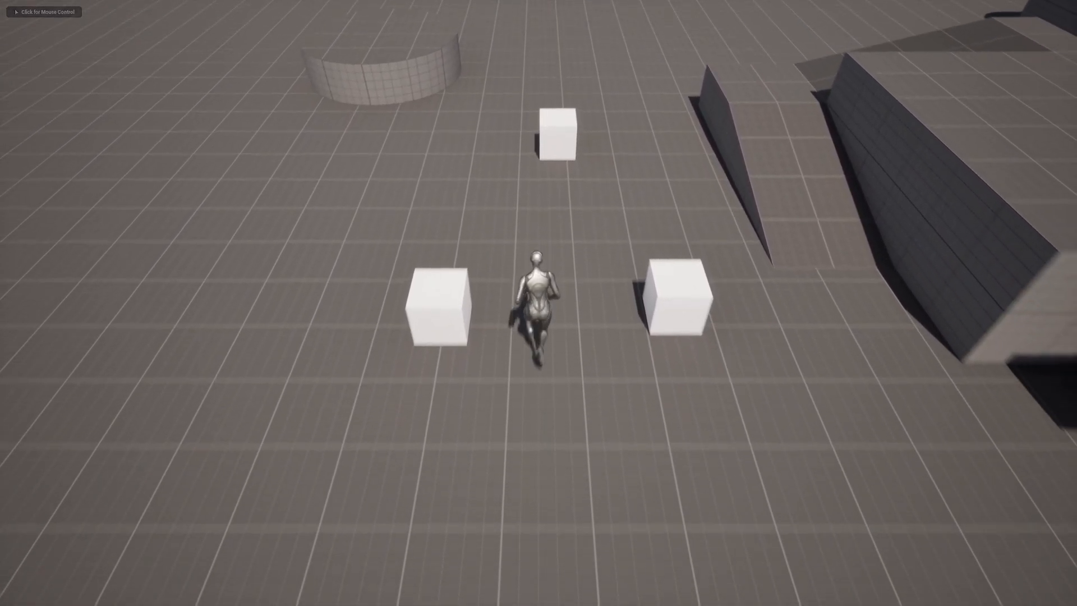
Step: Walk the character across the level with W during the play test
key(w)
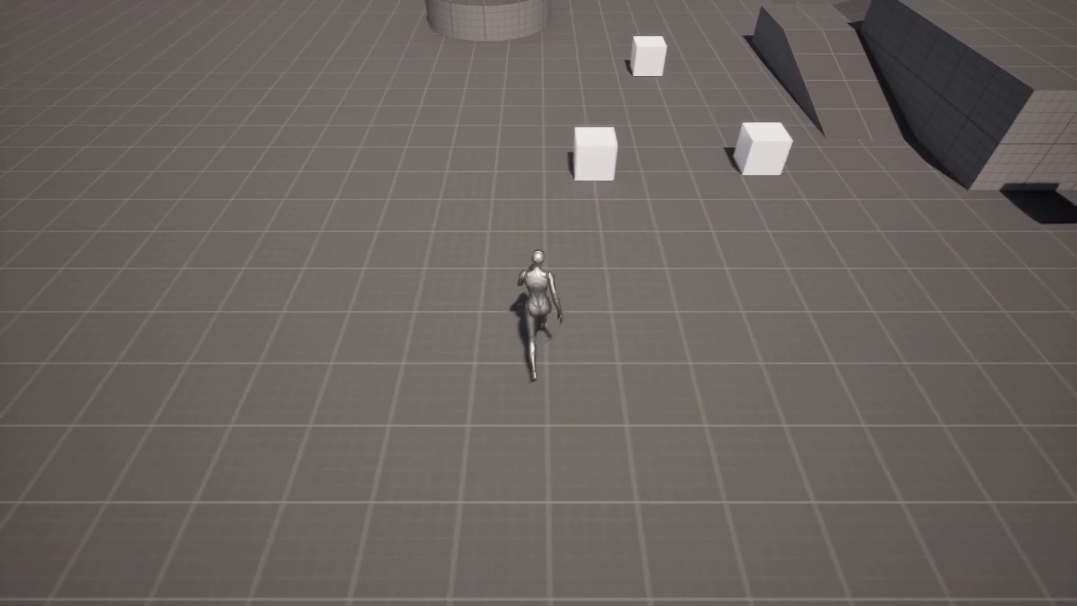
key(w)
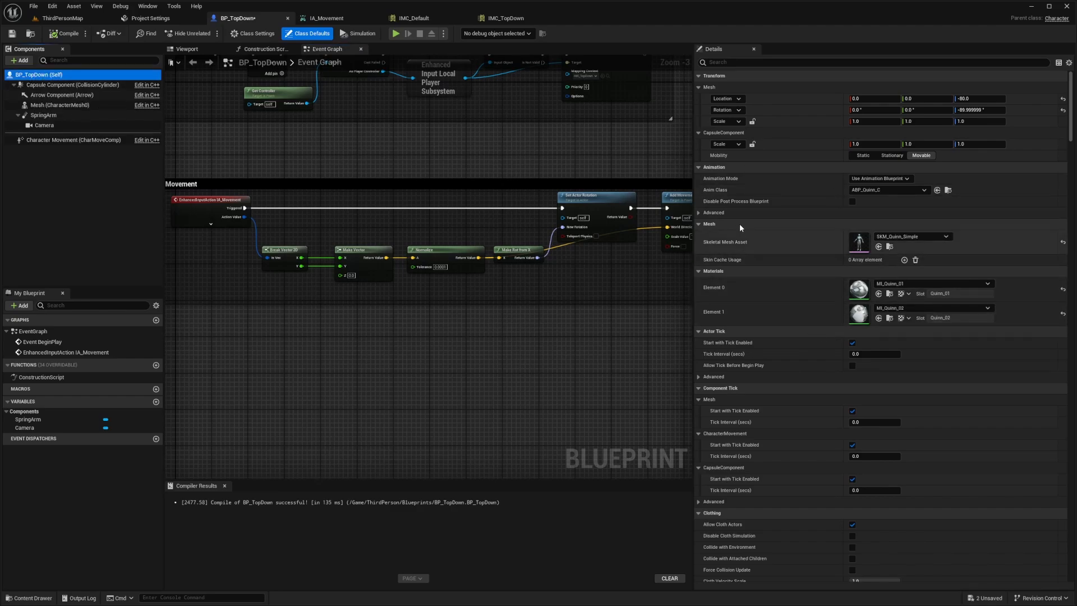
Step: Review BP_TopDown's Class Defaults and recompile the blueprint
scroll(down, 3)
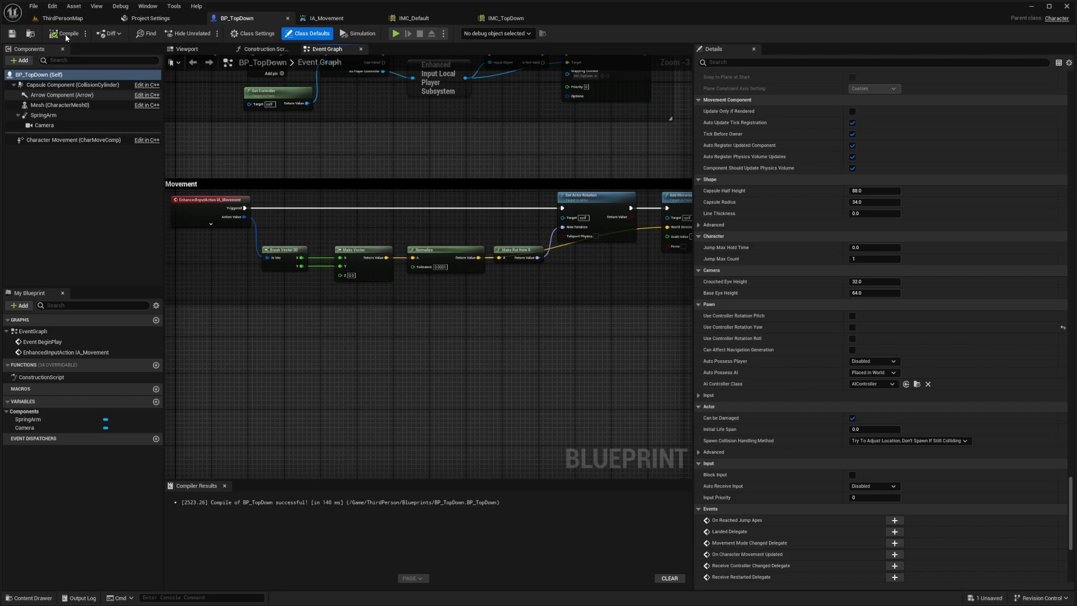
click(61, 18)
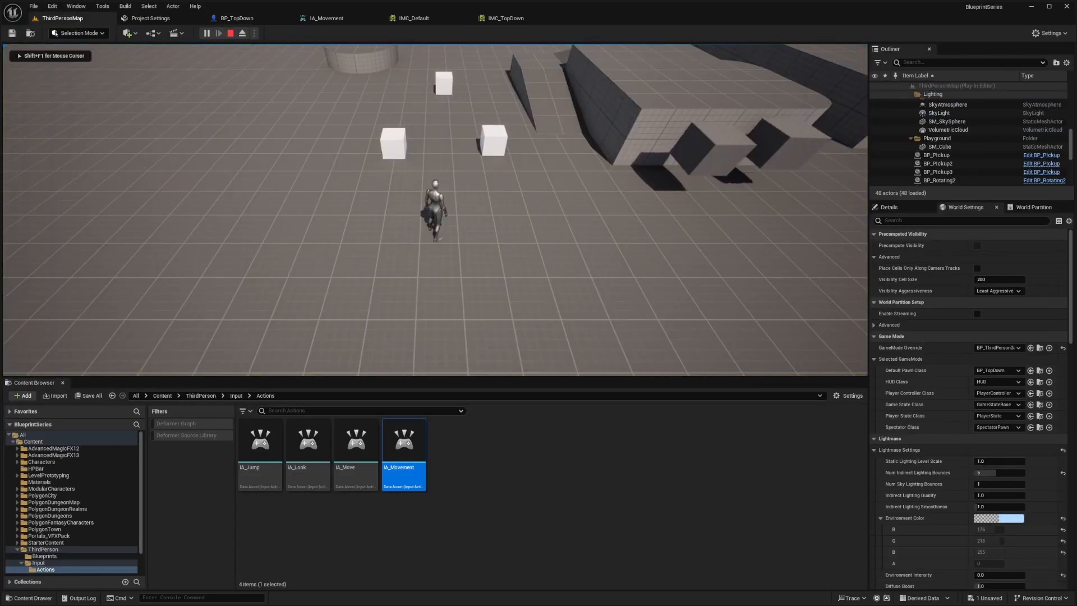
Step: Stop play, enable Use Pawn Control Rotation on the SpringArm, and return to ThirdPersonMap
click(206, 33)
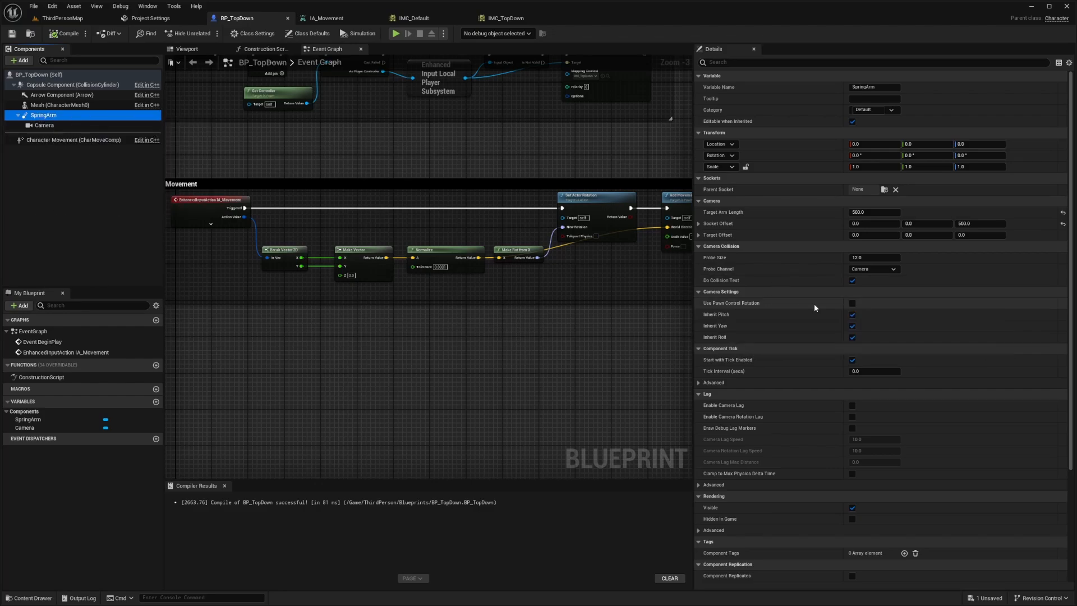
click(853, 303)
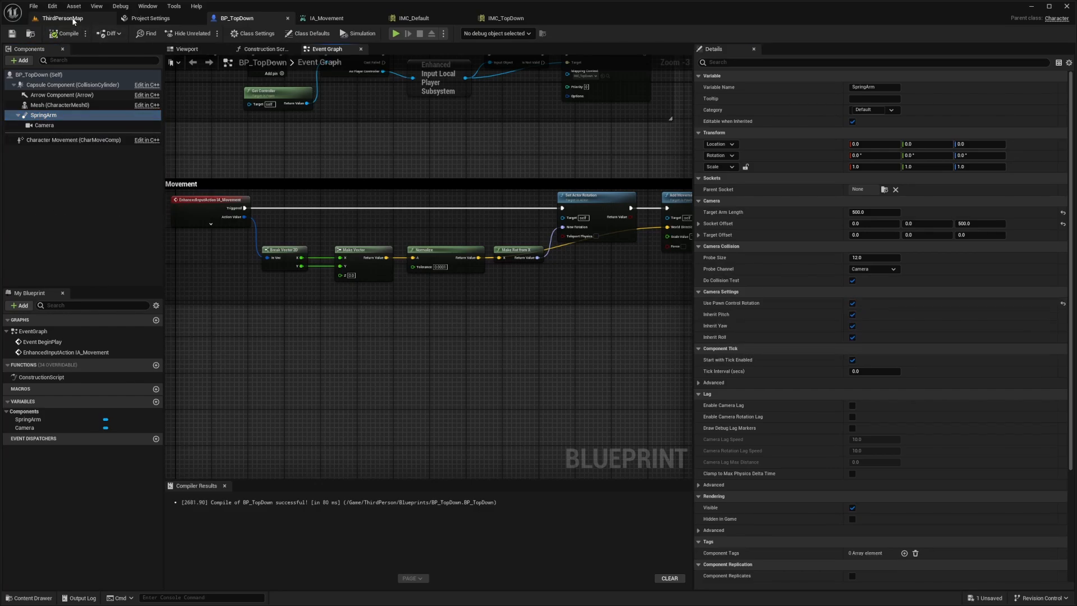
click(62, 18)
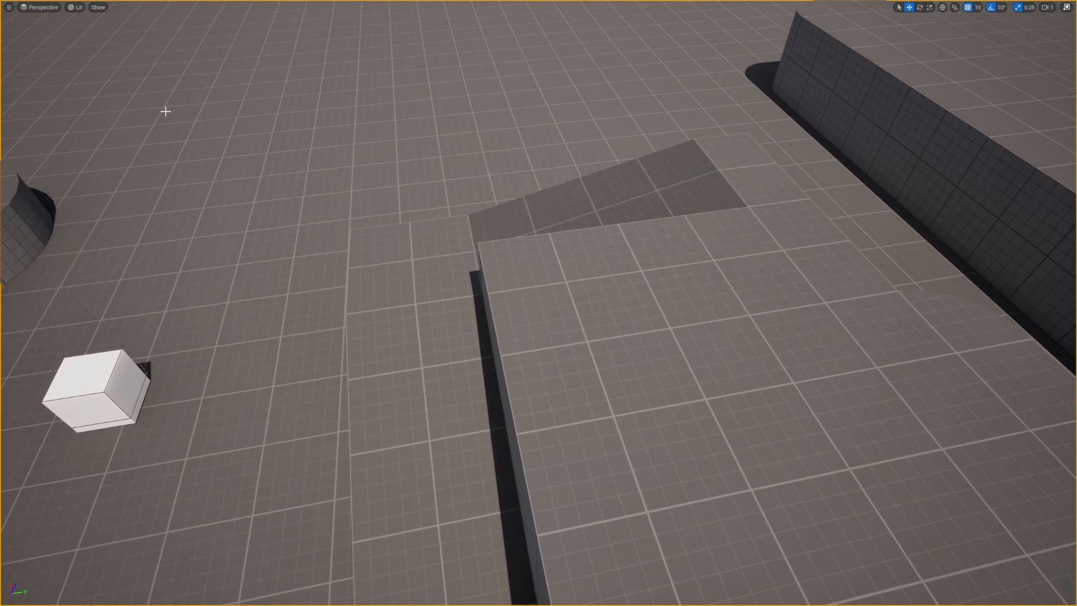